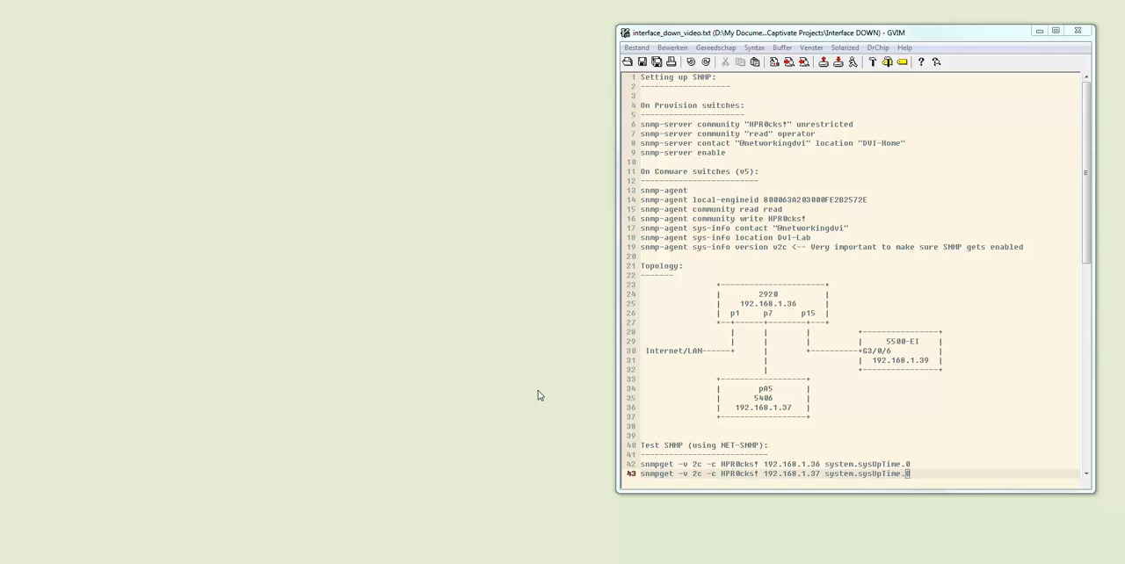
{"action": "mouse_move", "coordinate": [666, 124]}
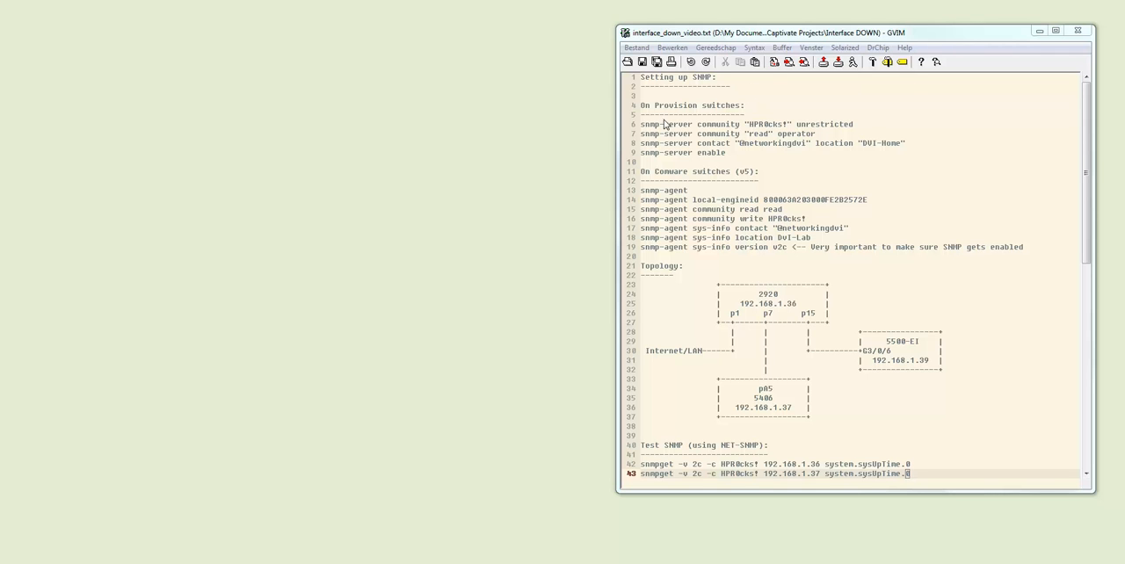
{"action": "mouse_move", "coordinate": [802, 160]}
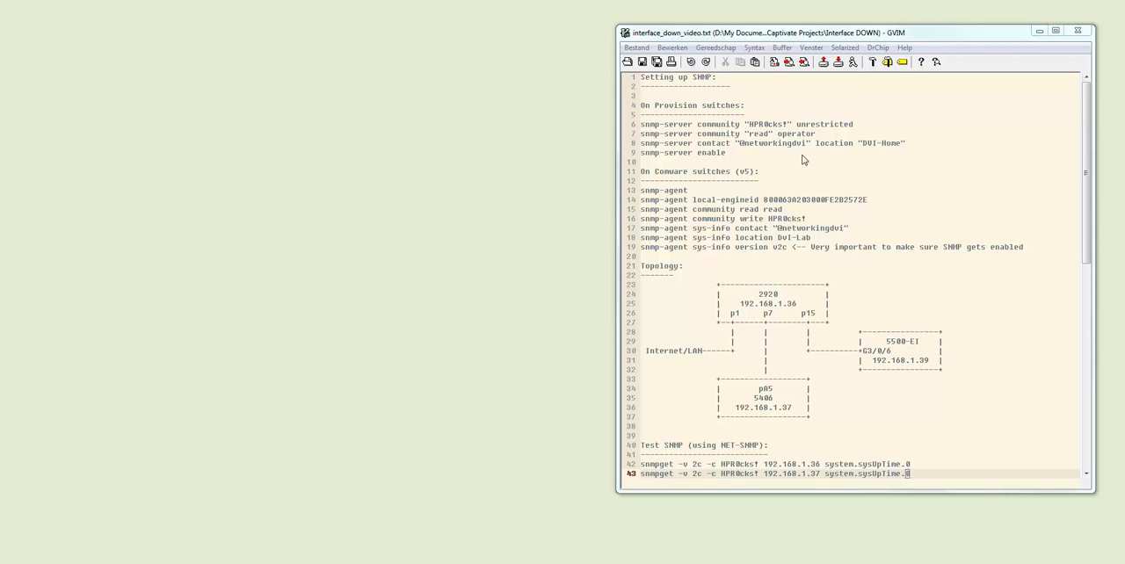
{"action": "mouse_move", "coordinate": [826, 160]}
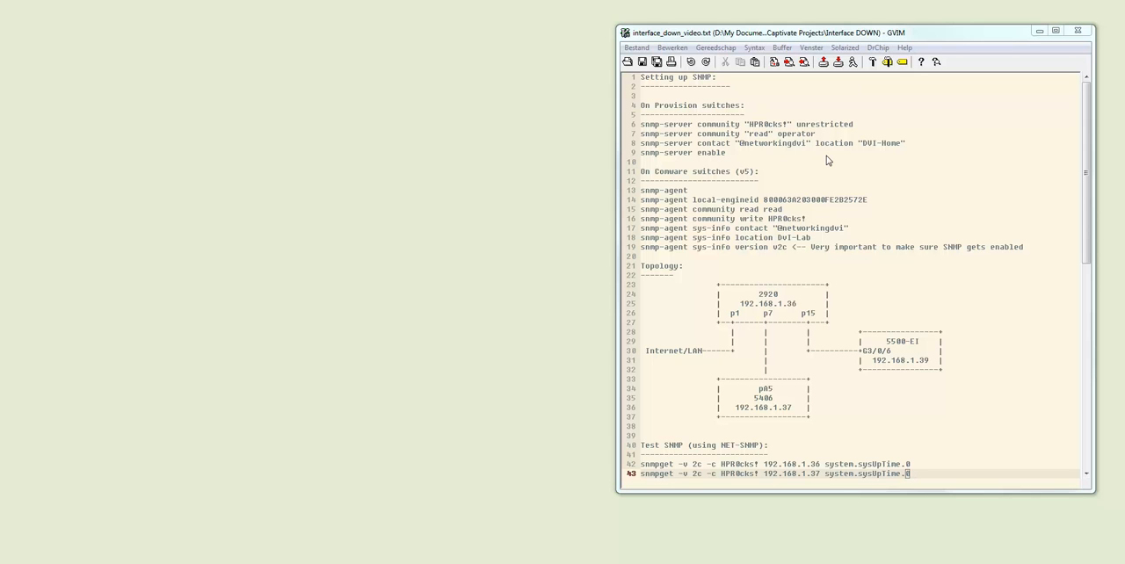
{"action": "mouse_move", "coordinate": [863, 128]}
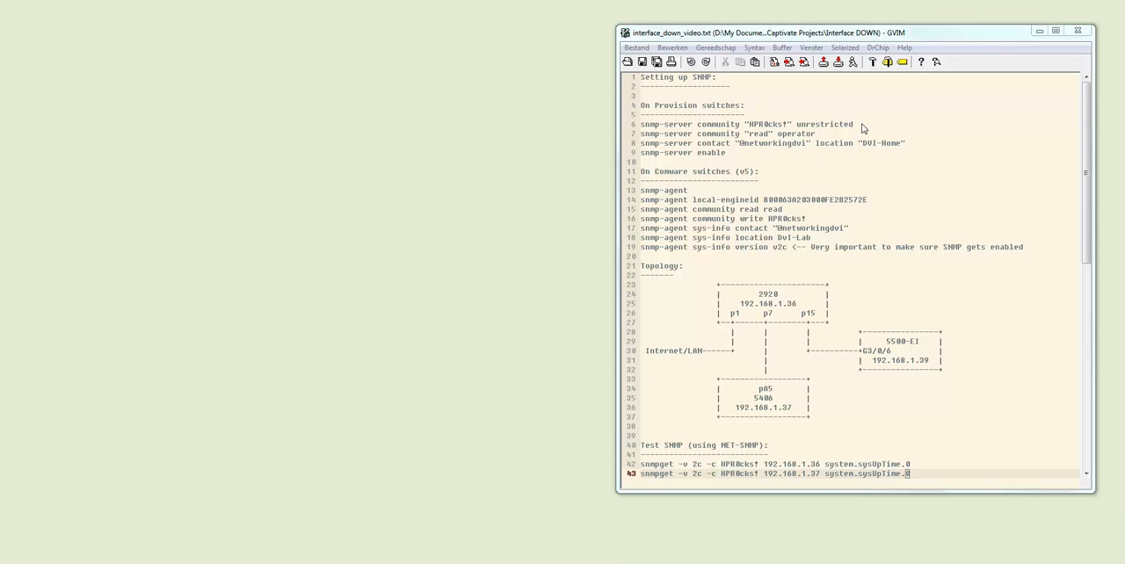
{"action": "mouse_move", "coordinate": [800, 132]}
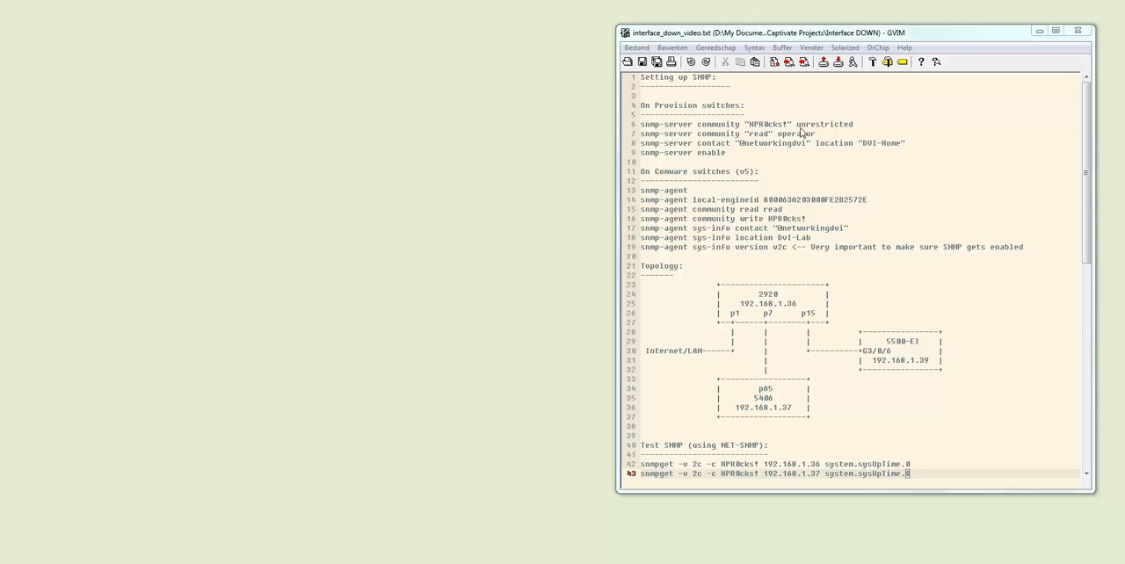
{"action": "mouse_move", "coordinate": [812, 132]}
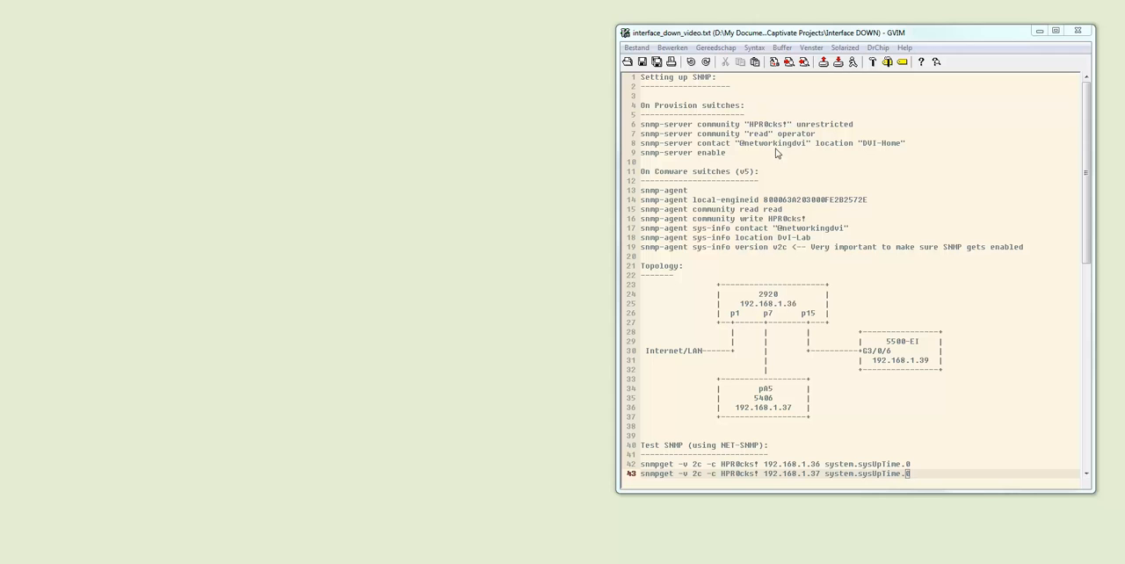
{"action": "mouse_move", "coordinate": [784, 147]}
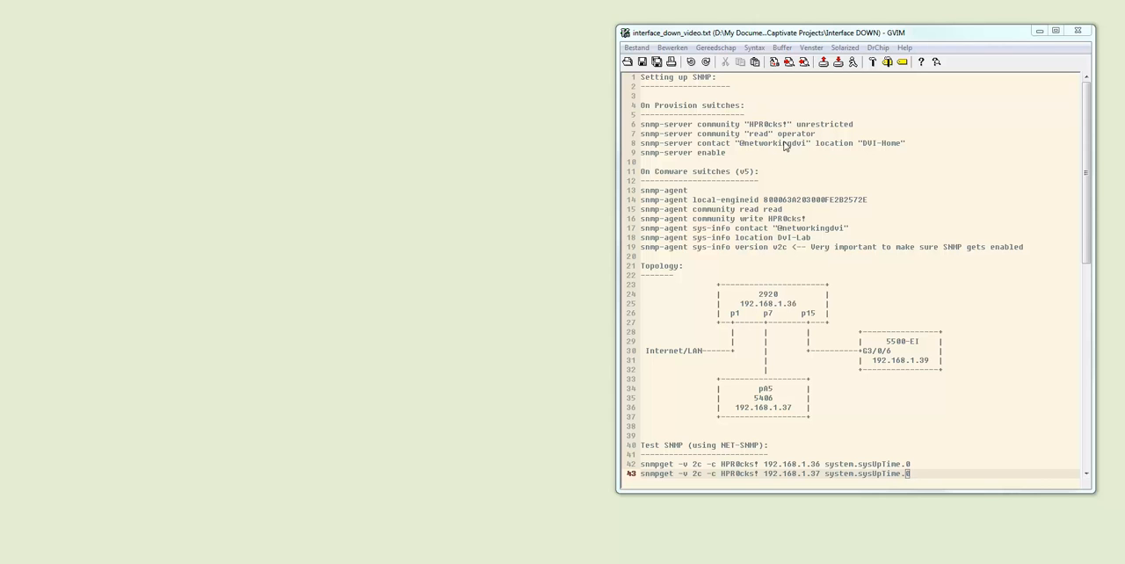
{"action": "mouse_move", "coordinate": [790, 151]}
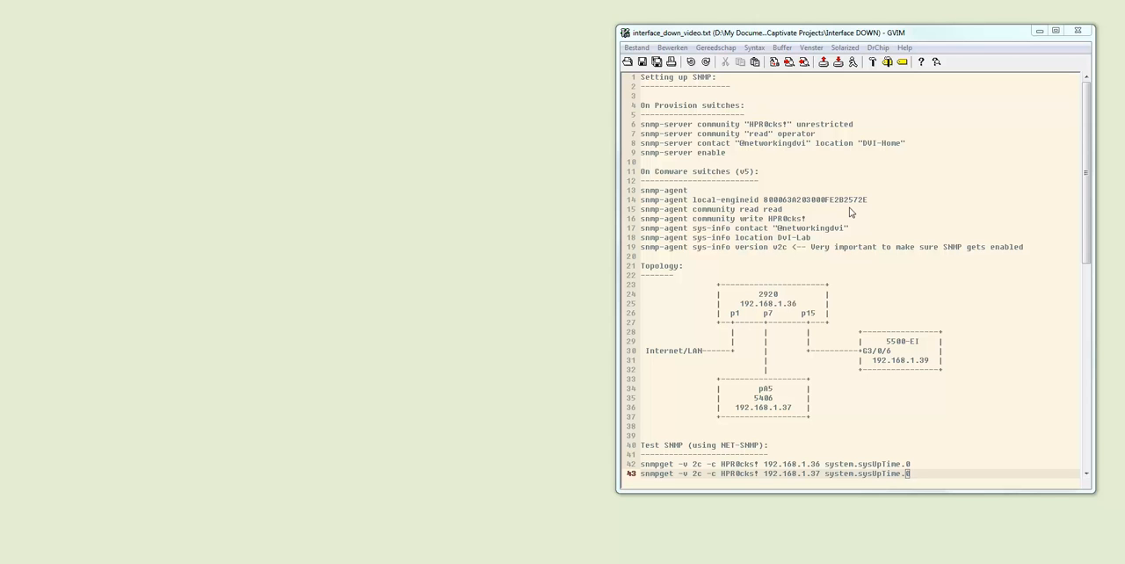
{"action": "mouse_move", "coordinate": [817, 320]}
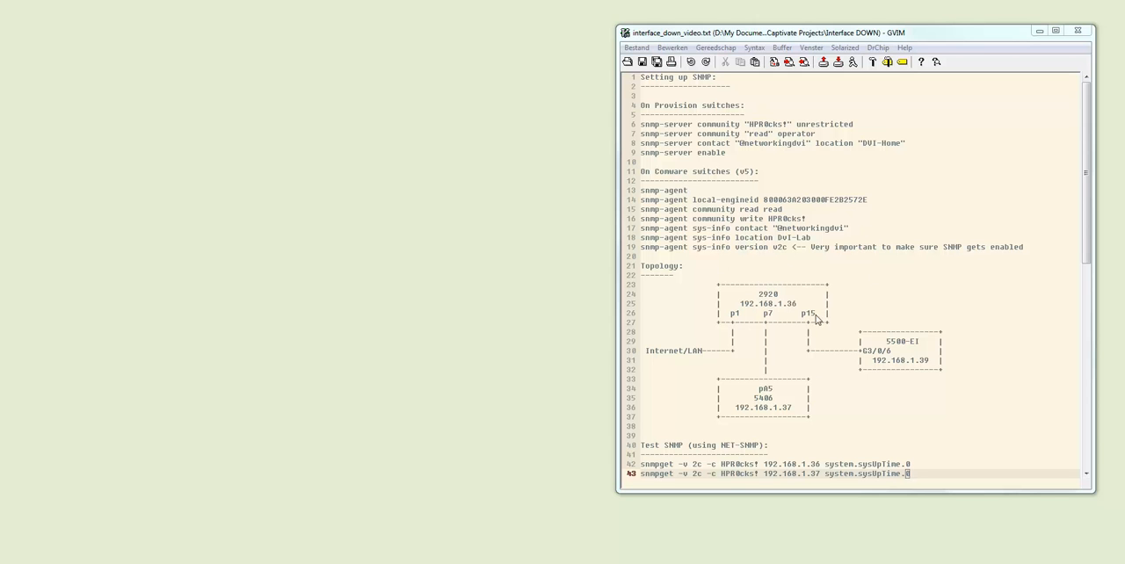
{"action": "mouse_move", "coordinate": [819, 327]}
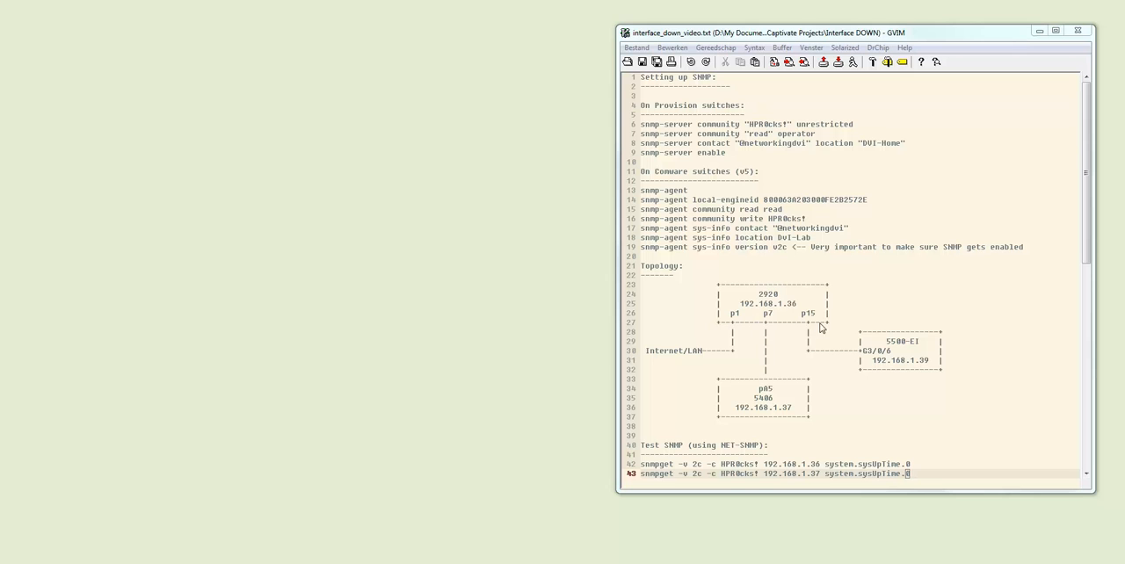
{"action": "mouse_move", "coordinate": [740, 322]}
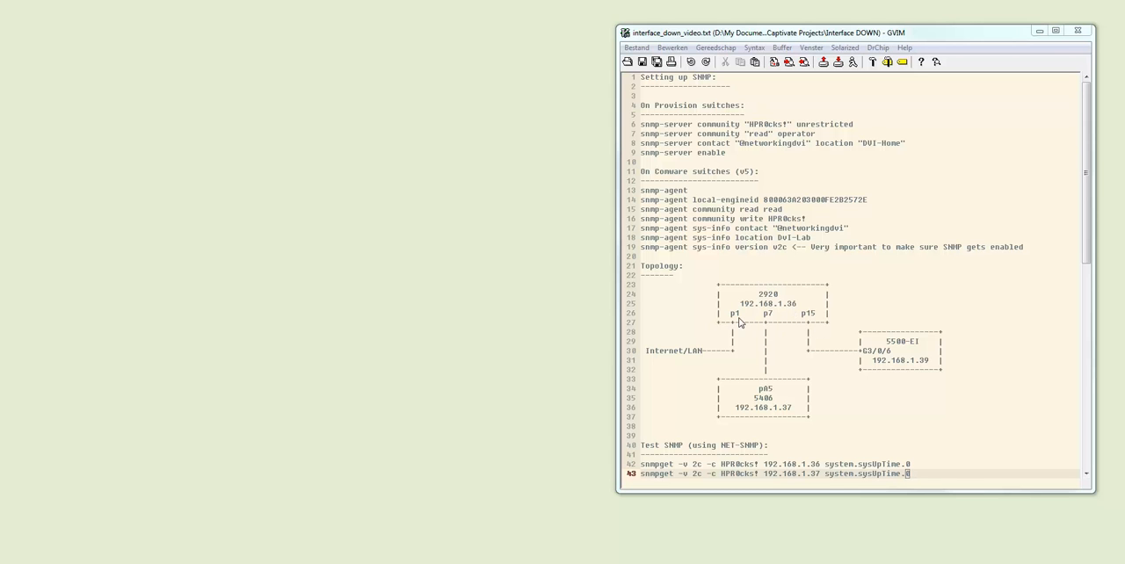
{"action": "mouse_move", "coordinate": [675, 356]}
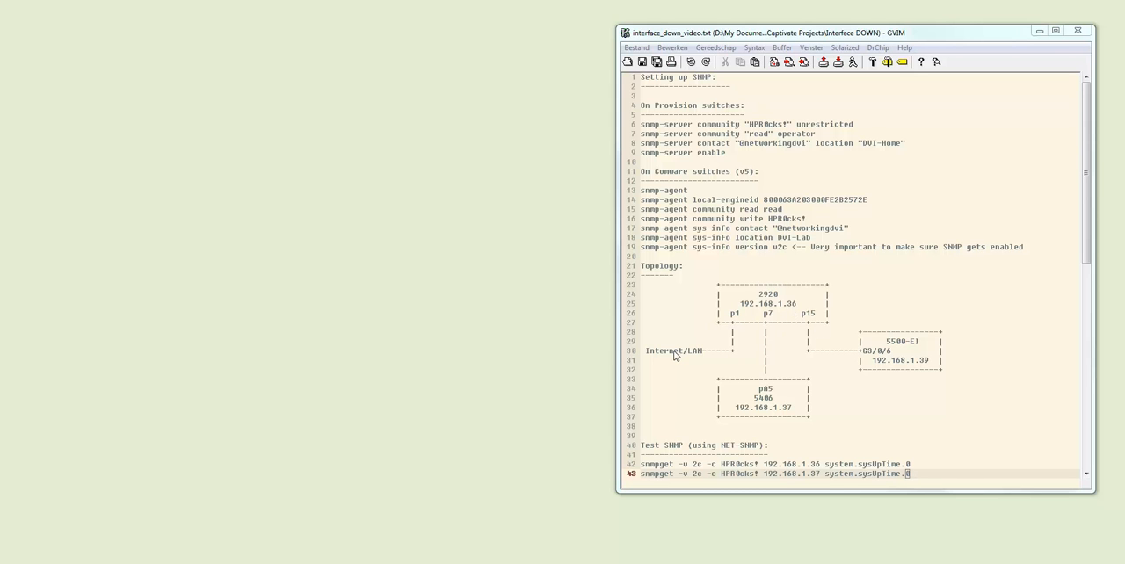
{"action": "mouse_move", "coordinate": [771, 314]}
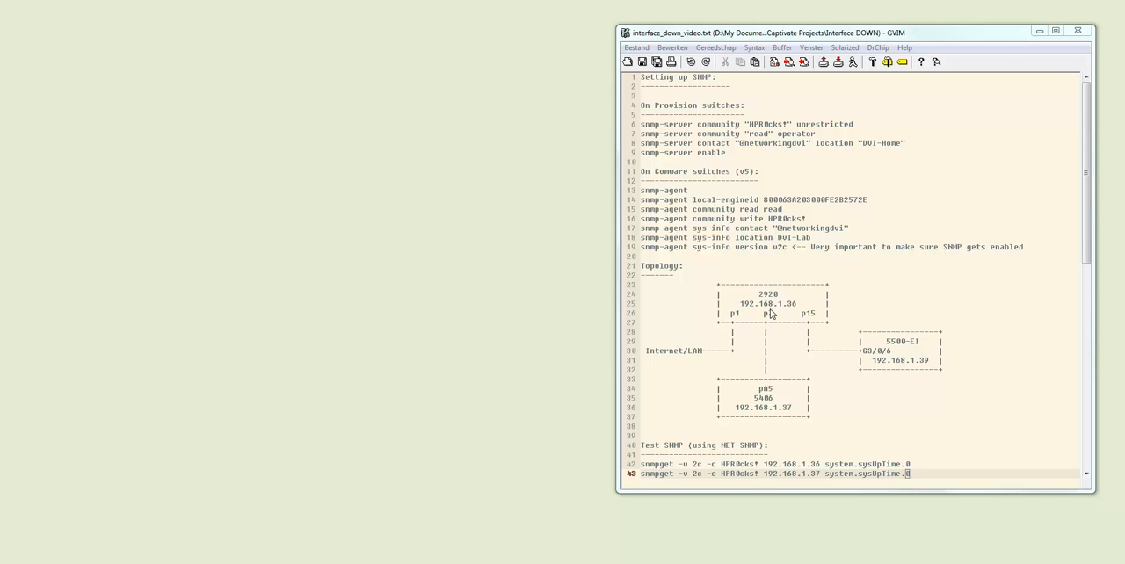
{"action": "mouse_move", "coordinate": [767, 406]}
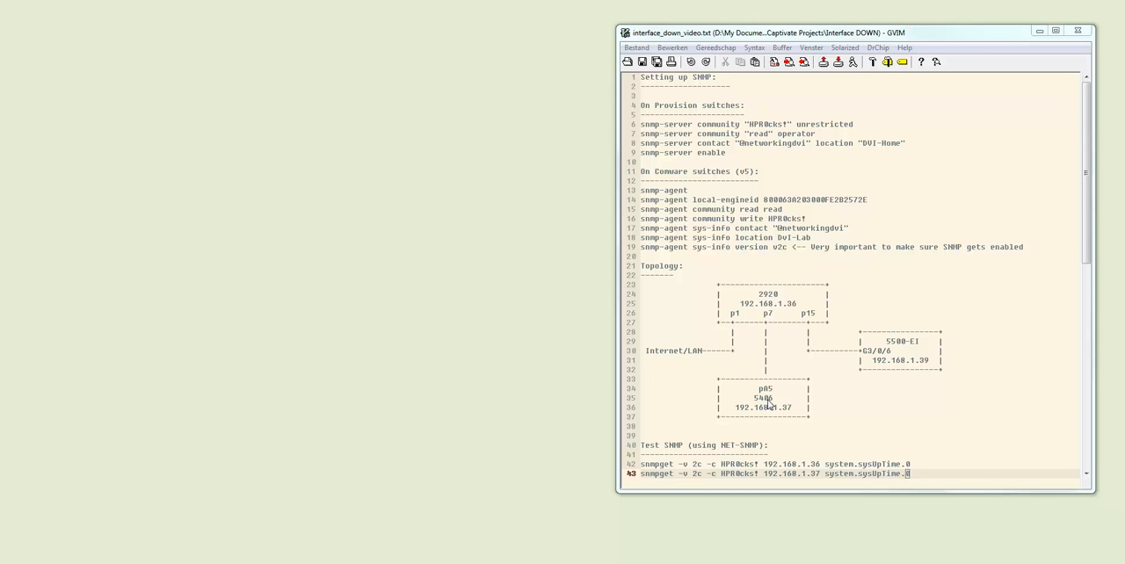
{"action": "mouse_move", "coordinate": [771, 416]}
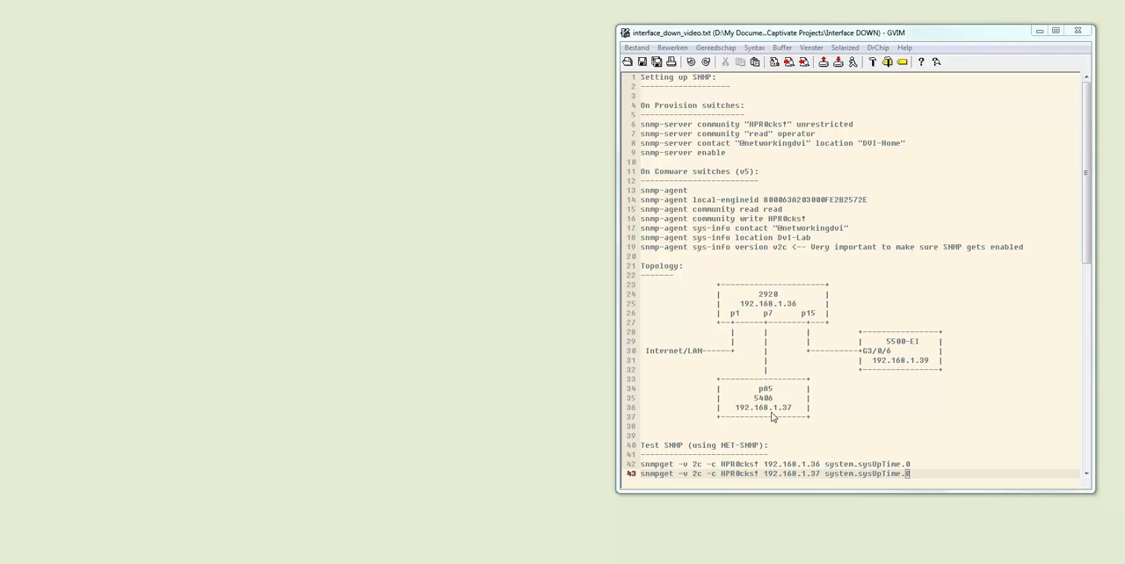
{"action": "mouse_move", "coordinate": [787, 417]}
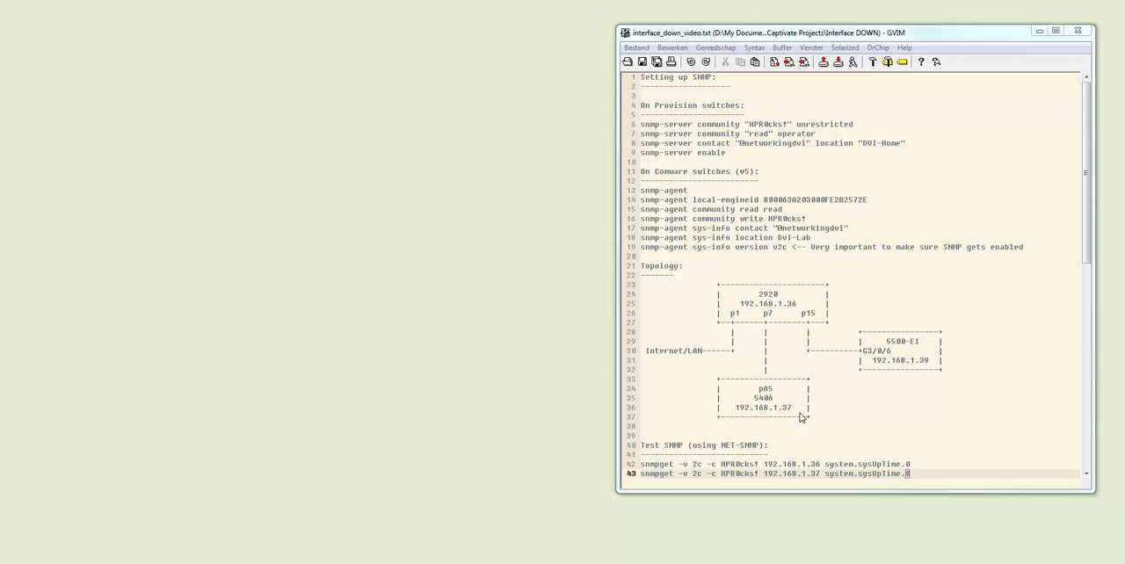
{"action": "mouse_move", "coordinate": [890, 350]}
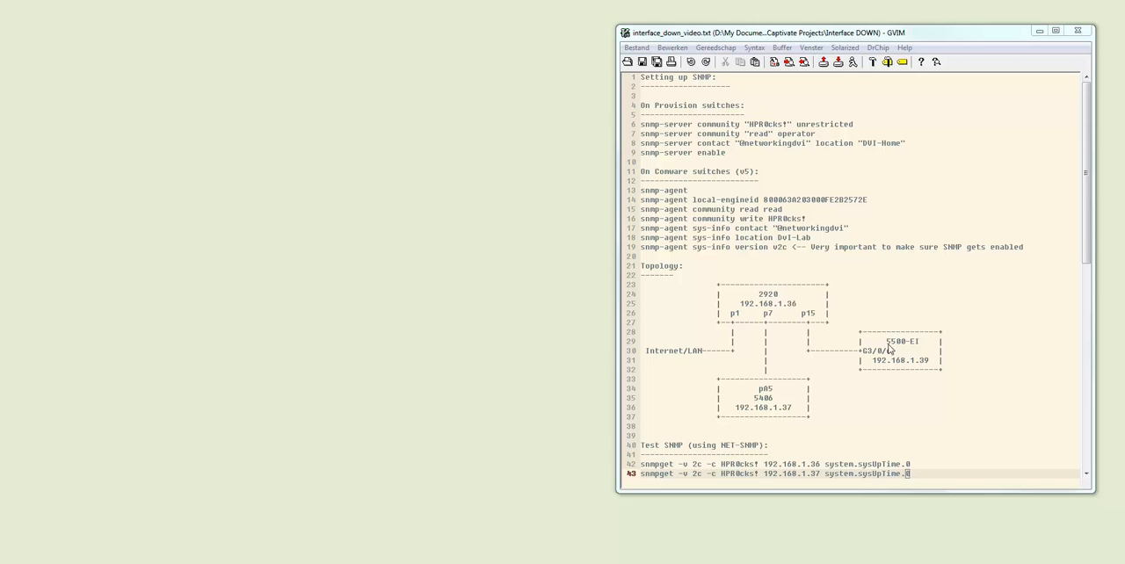
{"action": "mouse_move", "coordinate": [844, 362]}
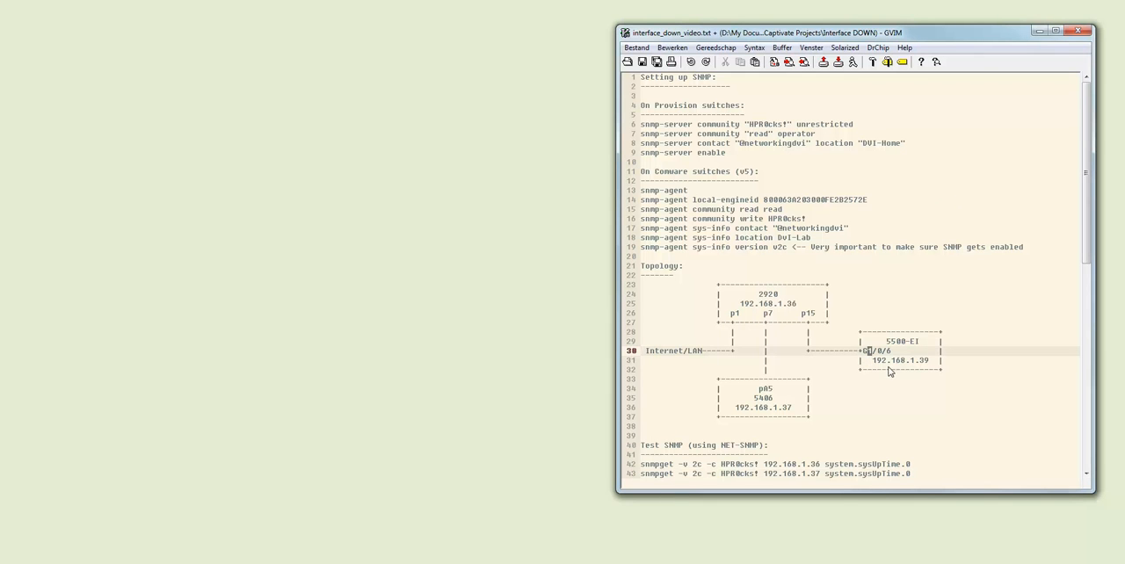
{"action": "mouse_move", "coordinate": [920, 369]}
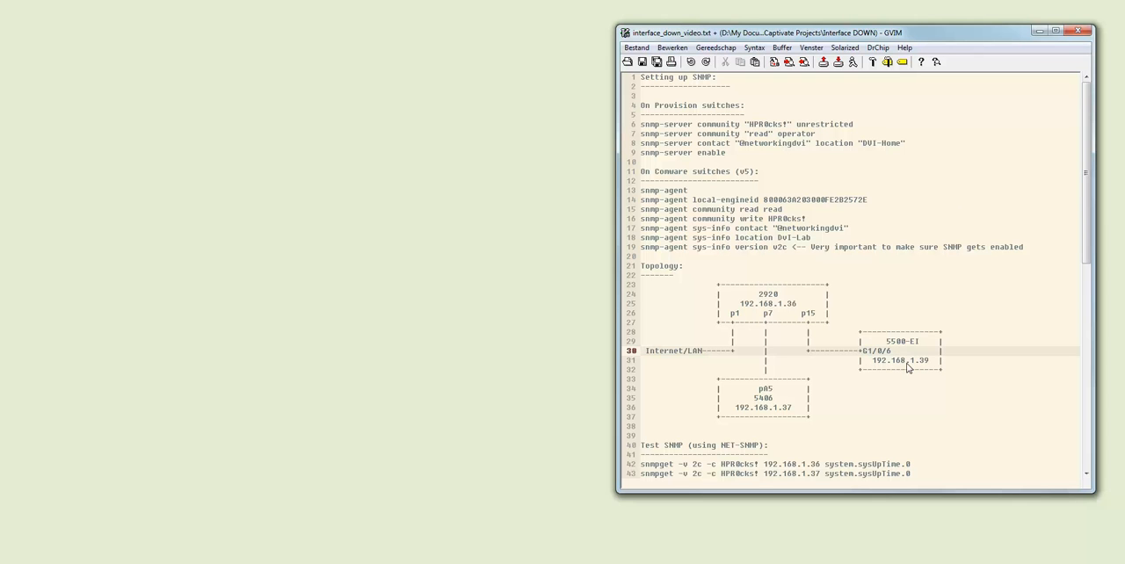
{"action": "mouse_move", "coordinate": [929, 367]}
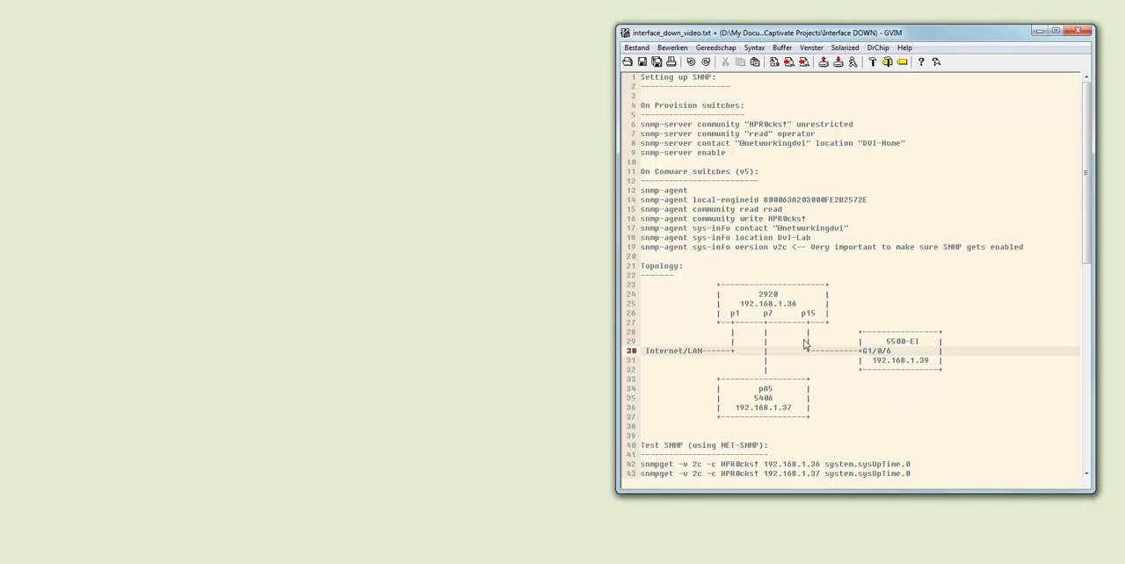
{"action": "mouse_move", "coordinate": [795, 406]}
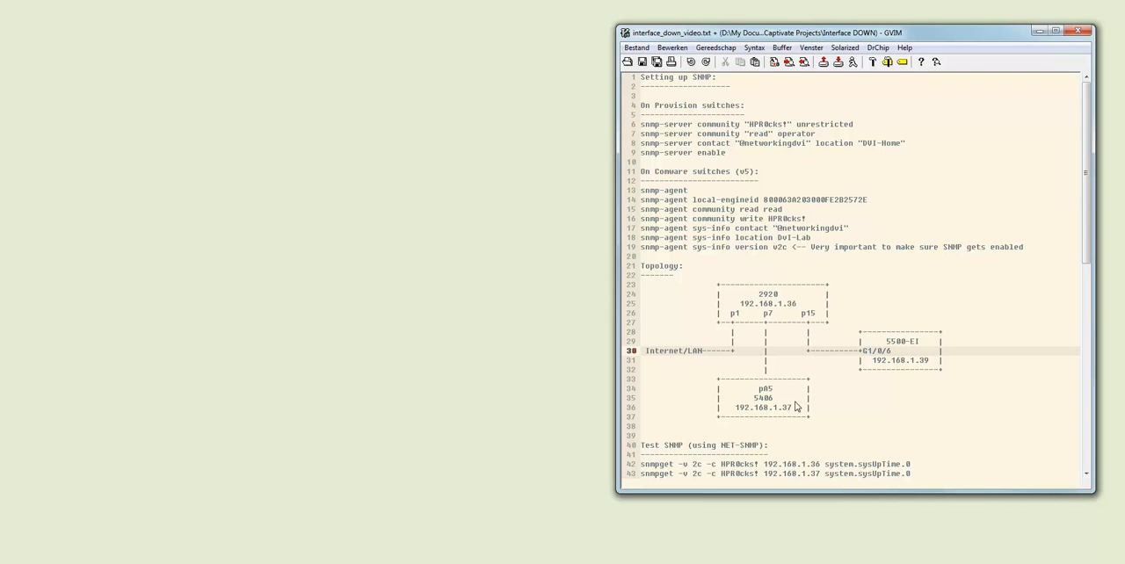
{"action": "mouse_move", "coordinate": [922, 440]}
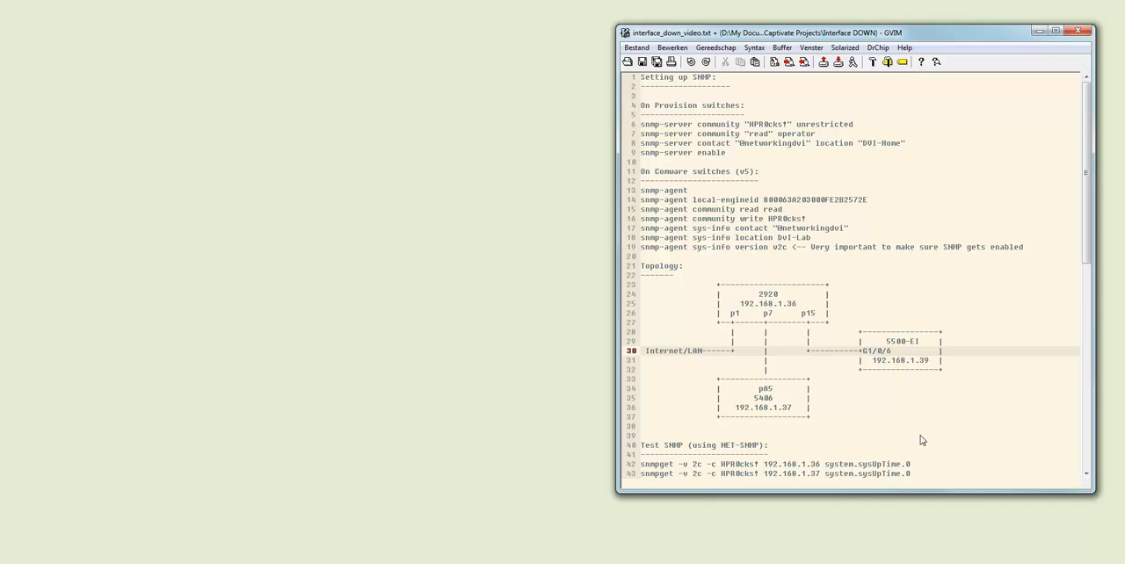
{"action": "mouse_move", "coordinate": [855, 392]}
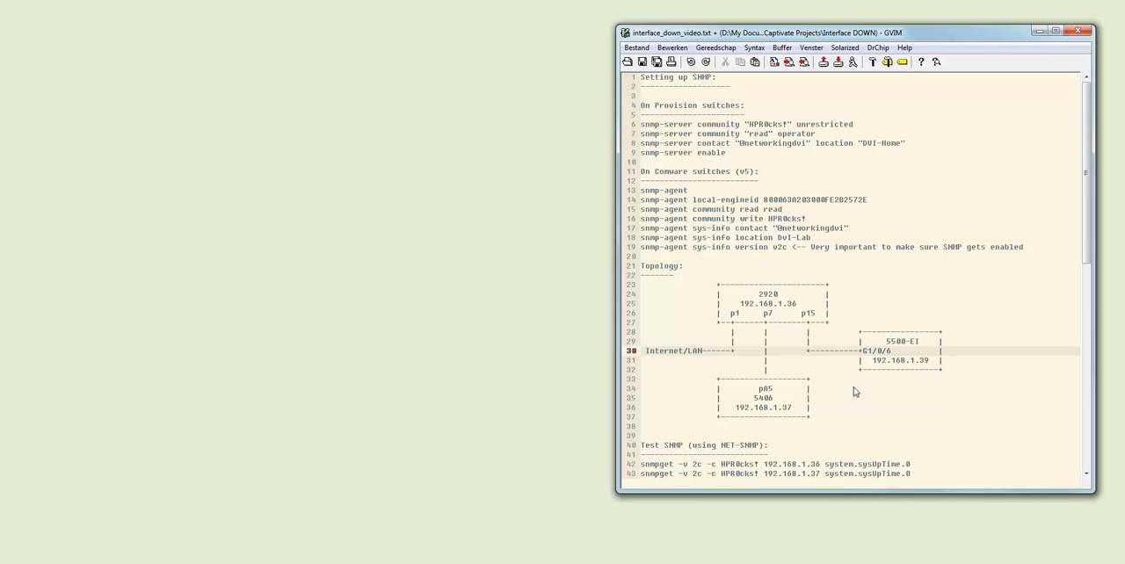
{"action": "mouse_move", "coordinate": [861, 413]}
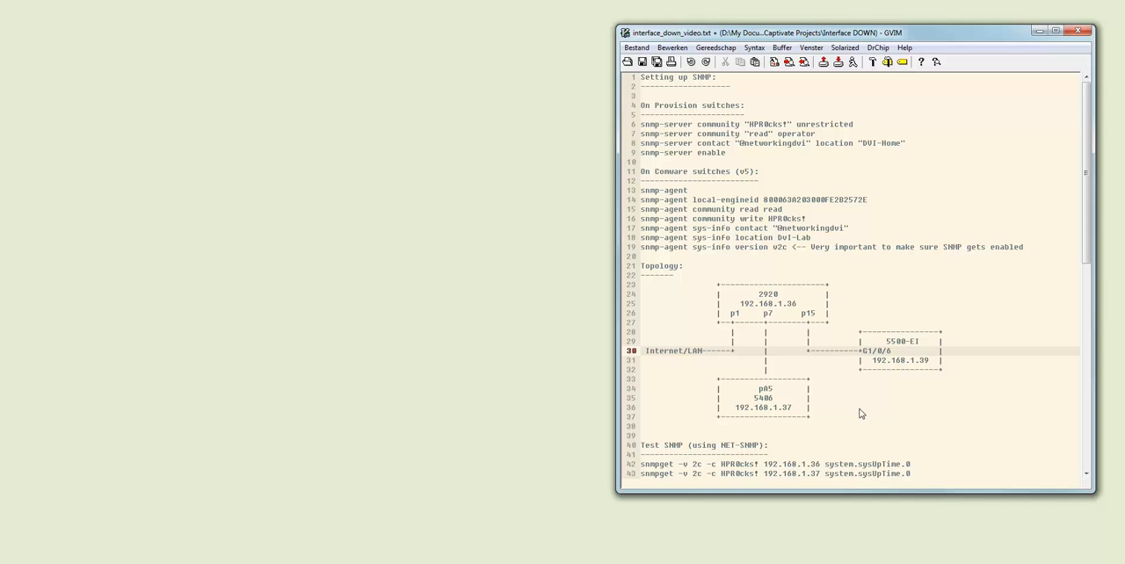
{"action": "scroll", "scroll_direction": "down", "scroll_amount": 3}
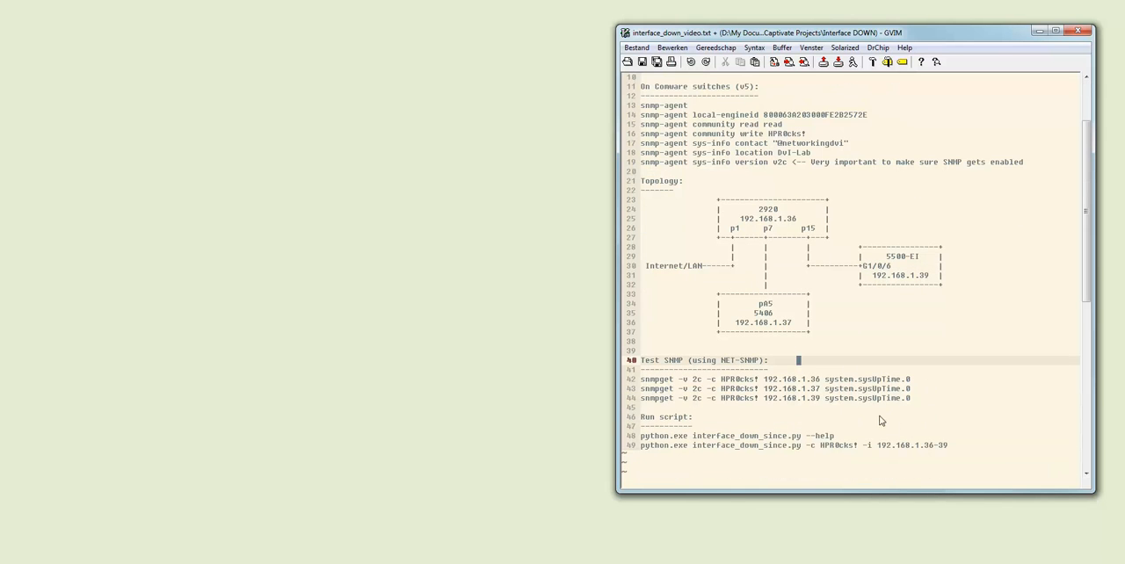
{"action": "mouse_move", "coordinate": [699, 435]}
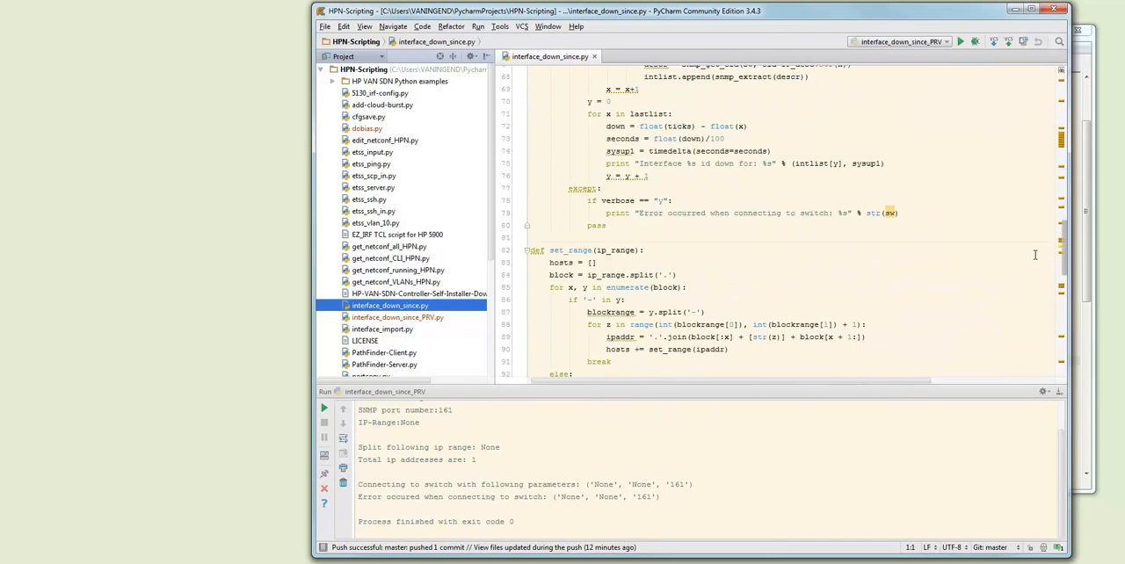
Scroll through interface_down_since.py in PyCharm to review its SNMP polling code
{"action": "scroll", "scroll_direction": "down", "scroll_amount": 3}
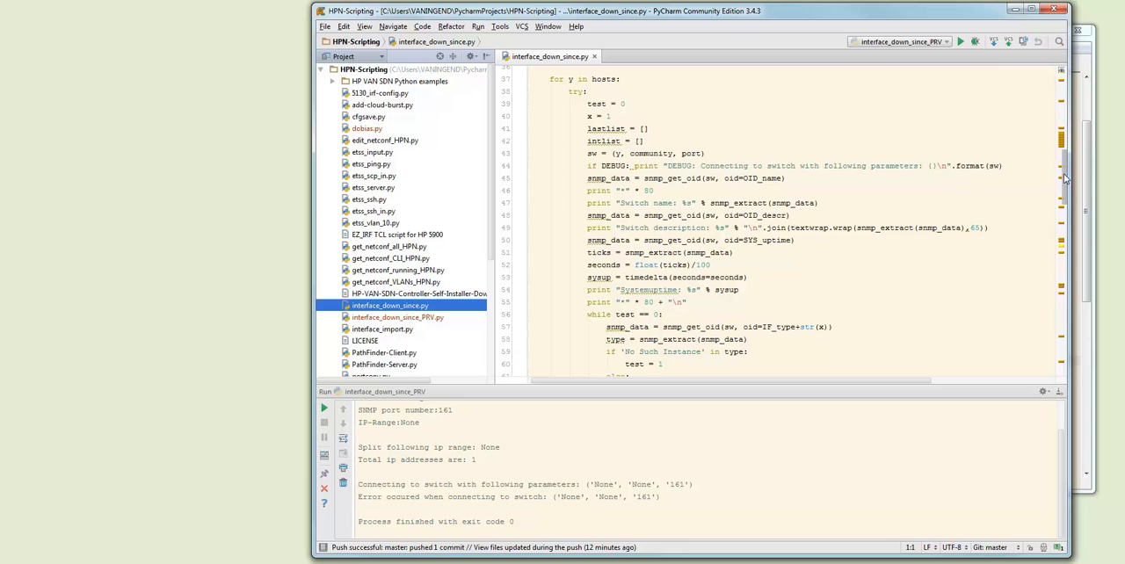
{"action": "scroll", "scroll_direction": "down", "scroll_amount": 3}
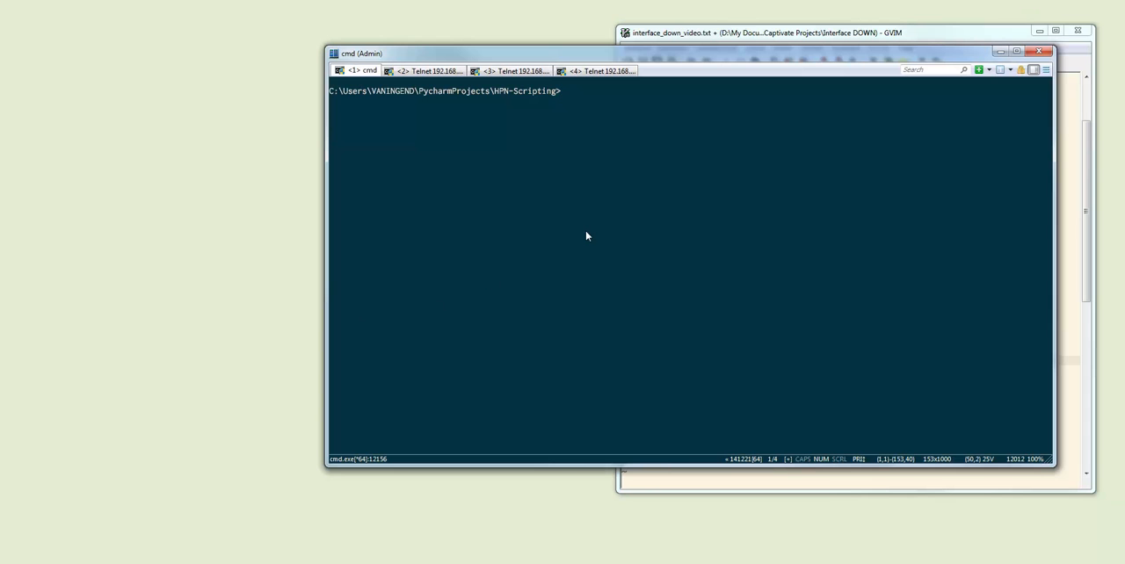
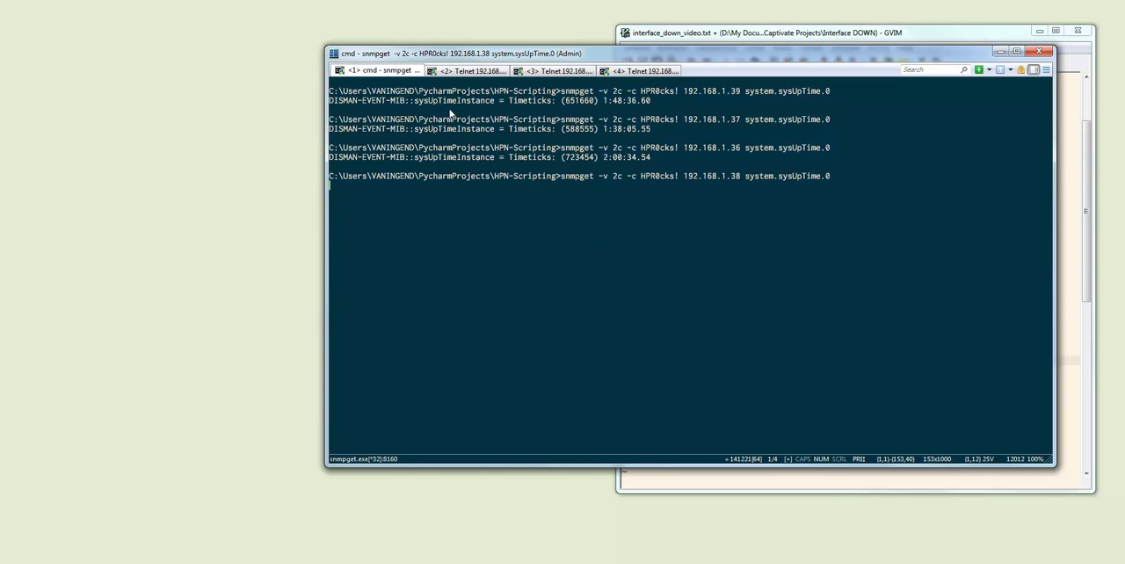
{"action": "left_click", "coordinate": [472, 70]}
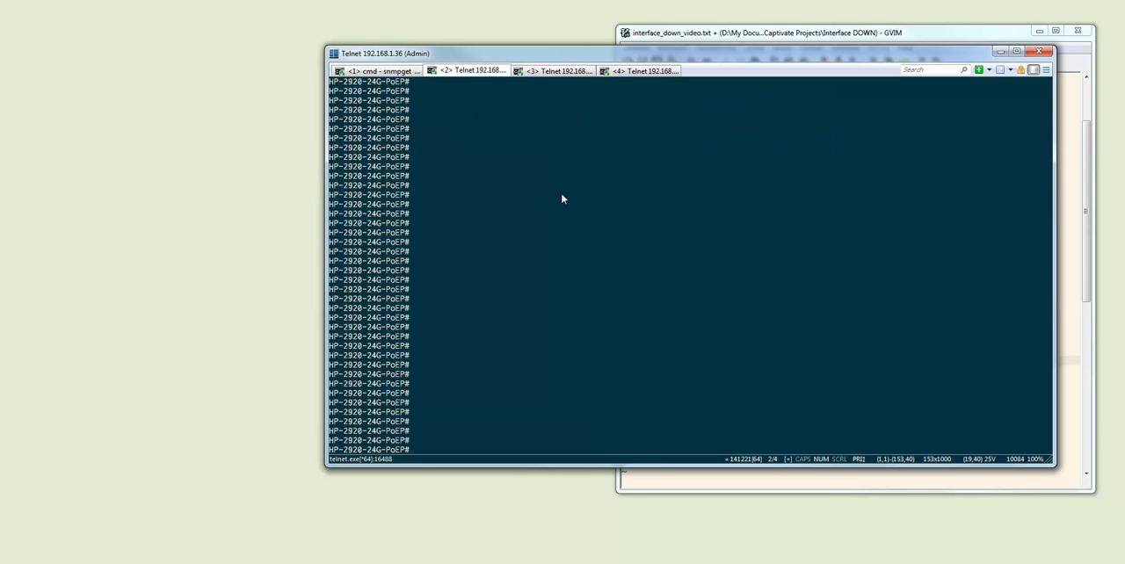
{"action": "type", "text": "sh snmp-server"}
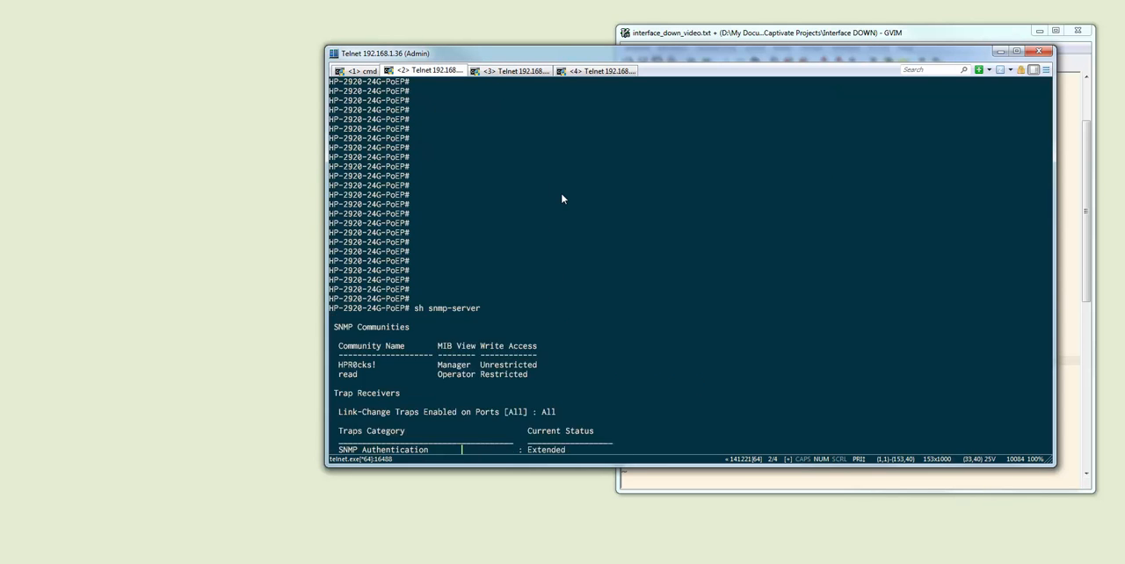
{"action": "key", "text": "space"}
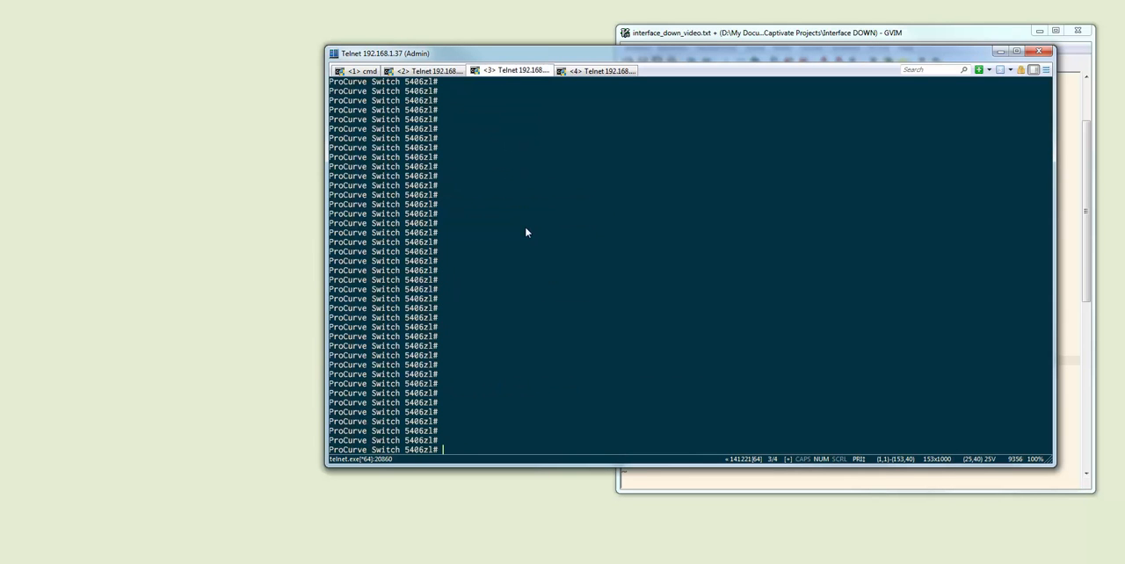
{"action": "type", "text": "sh snmp"}
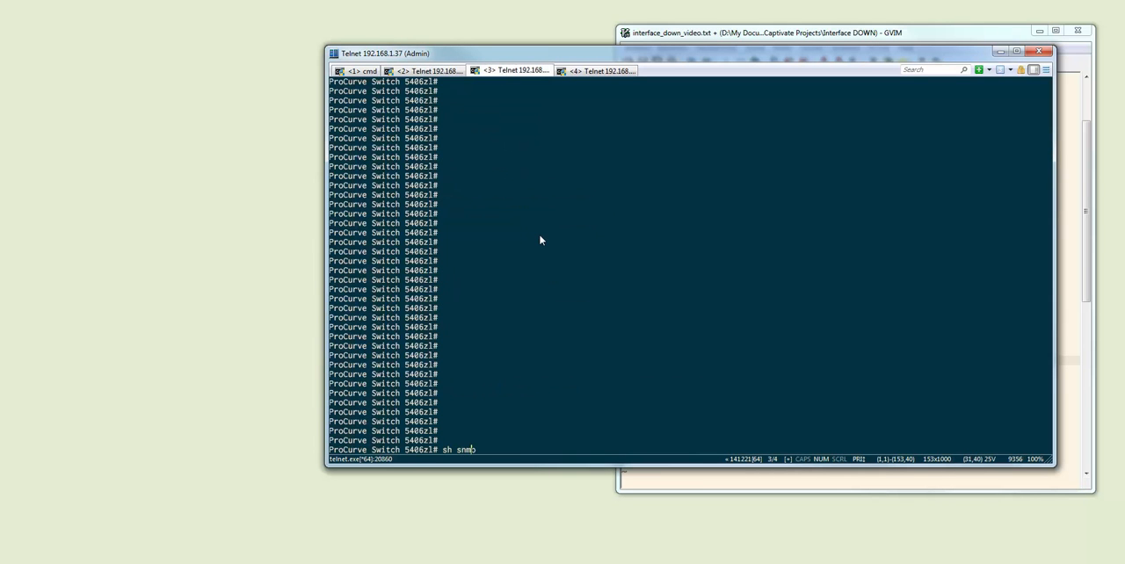
{"action": "type", "text": "_server"}
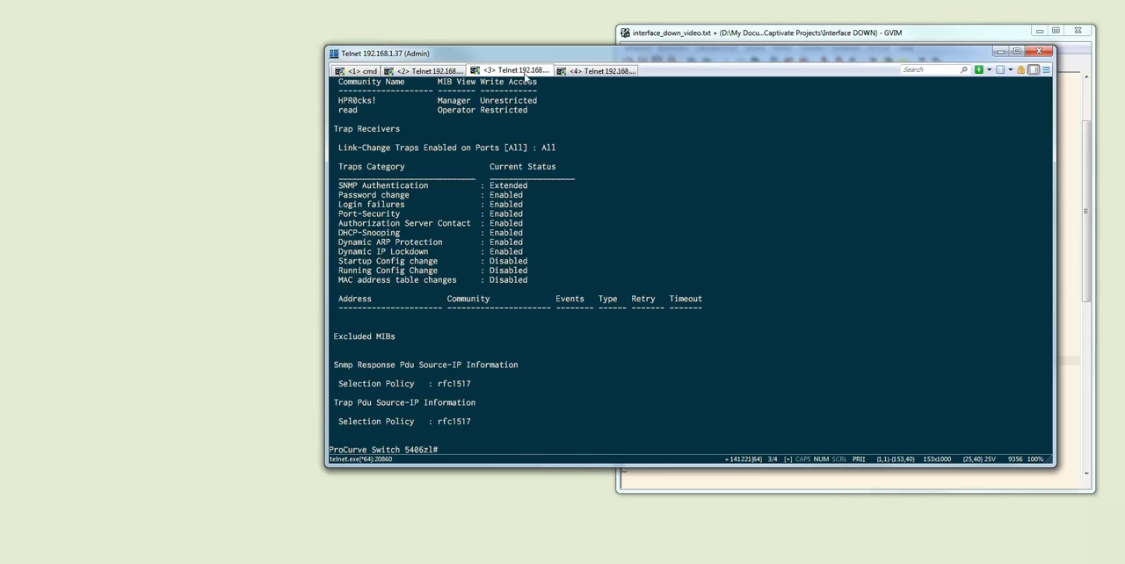
Run 'display snmp-agent community' on the HP-5500 at 192.168.1.39, then return to the 192.168.1.37 session
{"action": "left_click", "coordinate": [603, 70]}
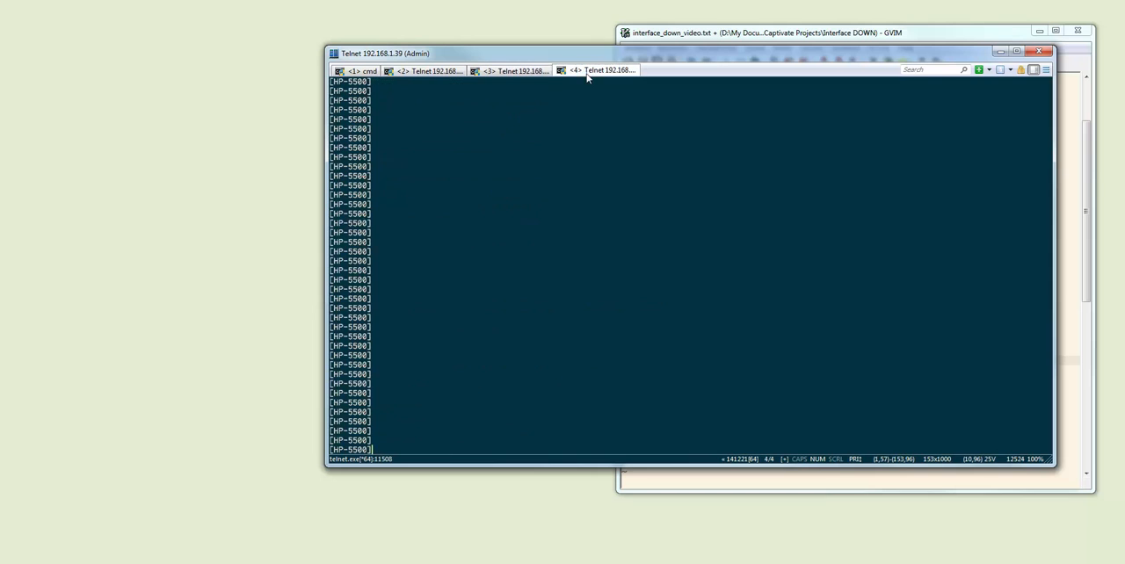
{"action": "mouse_move", "coordinate": [540, 256]}
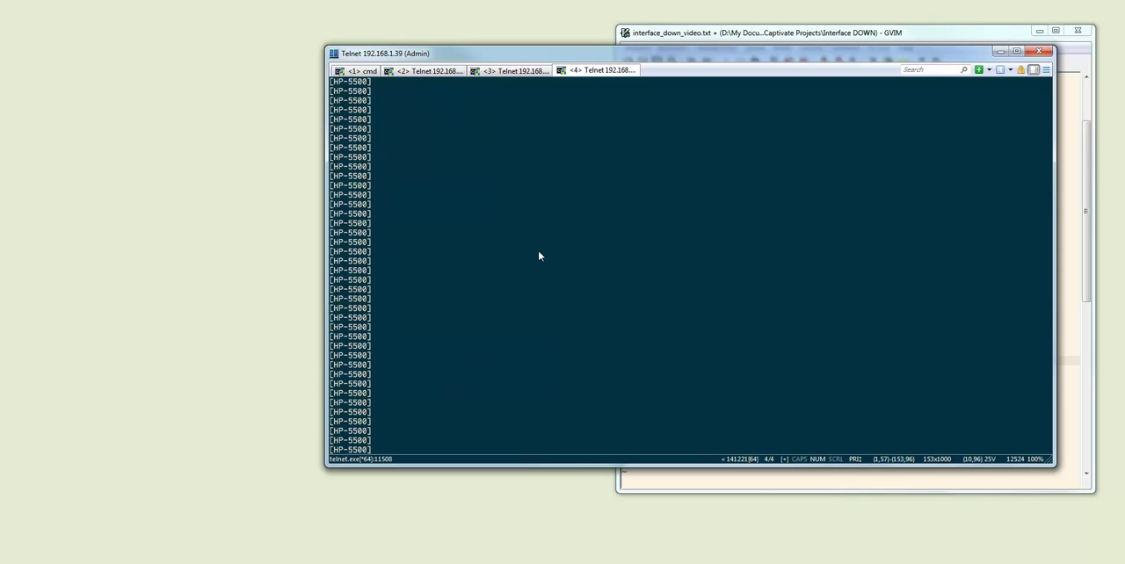
{"action": "type", "text": "display"}
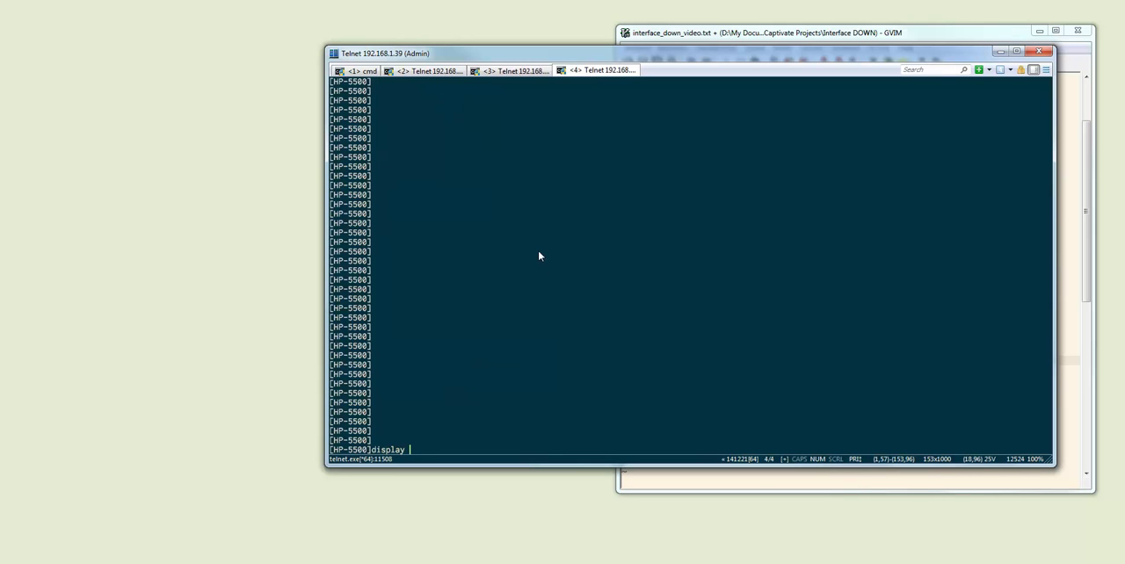
{"action": "type", "text": "snmp-agent comm"}
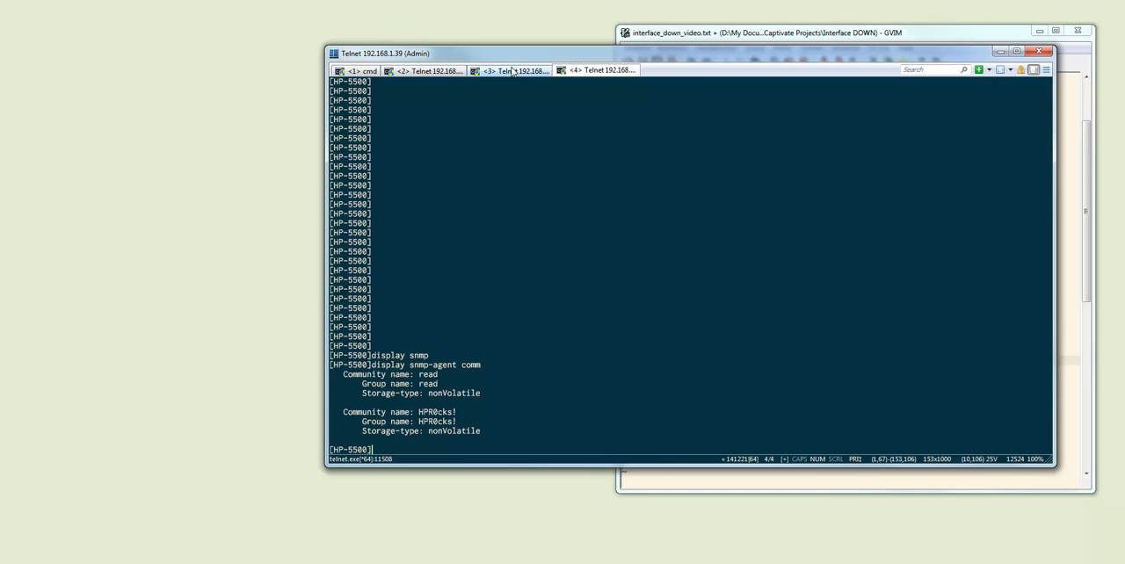
{"action": "left_click", "coordinate": [358, 70]}
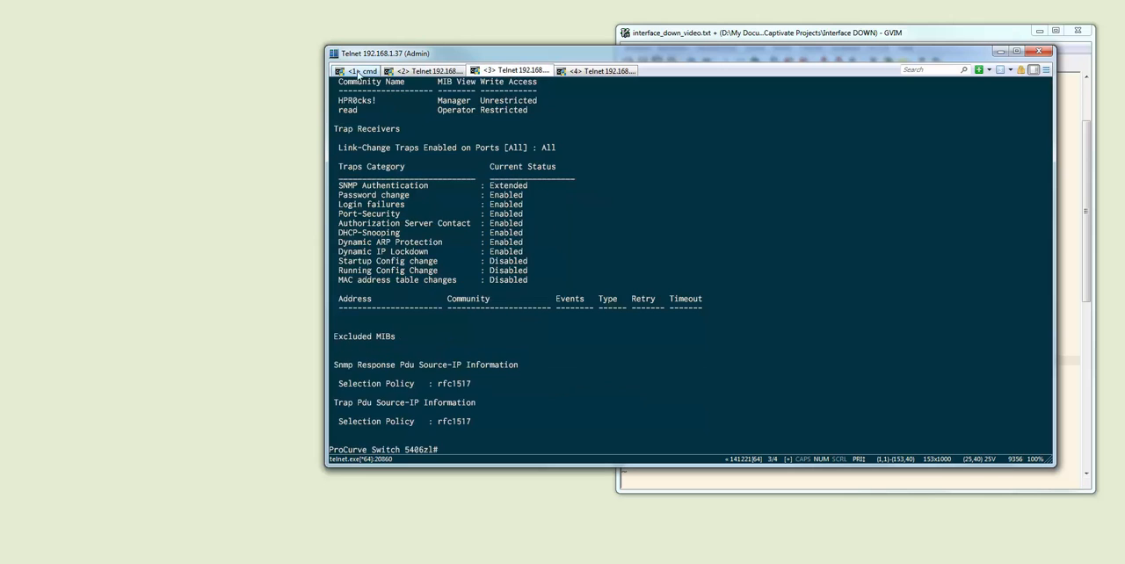
Back in the cmd tab, query 192.168.1.37 uptime with snmpget and show the interface_down_since.py help
{"action": "left_click", "coordinate": [358, 70]}
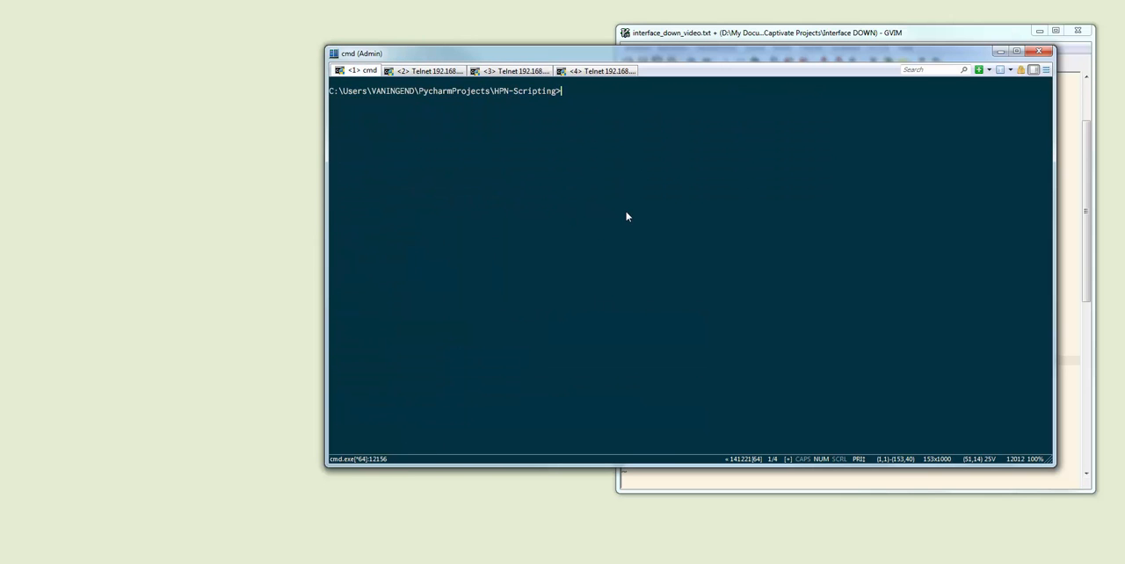
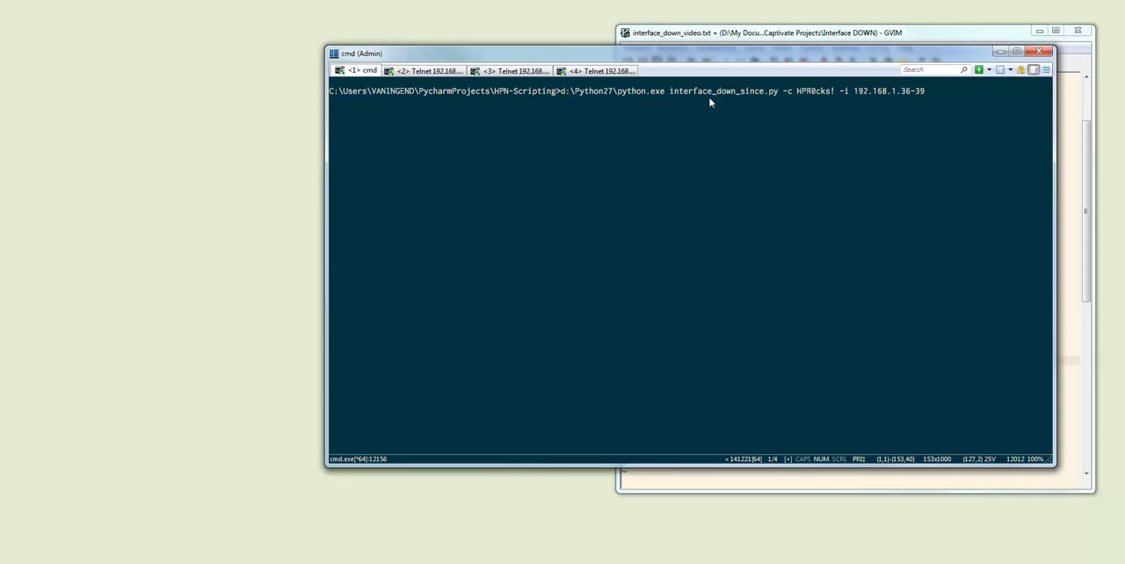
{"action": "mouse_move", "coordinate": [753, 97]}
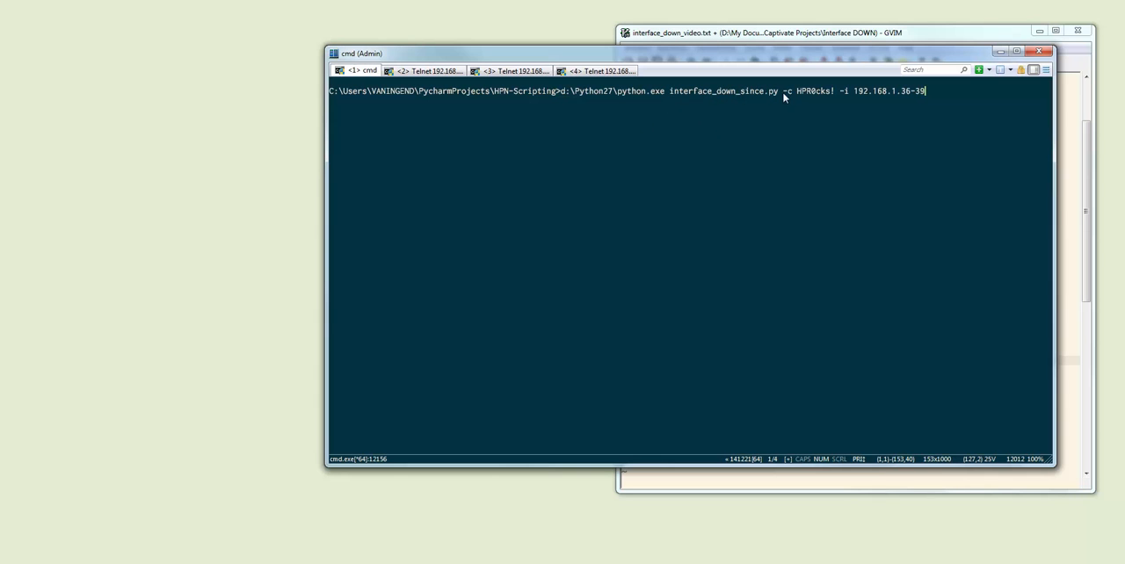
{"action": "mouse_move", "coordinate": [826, 97]}
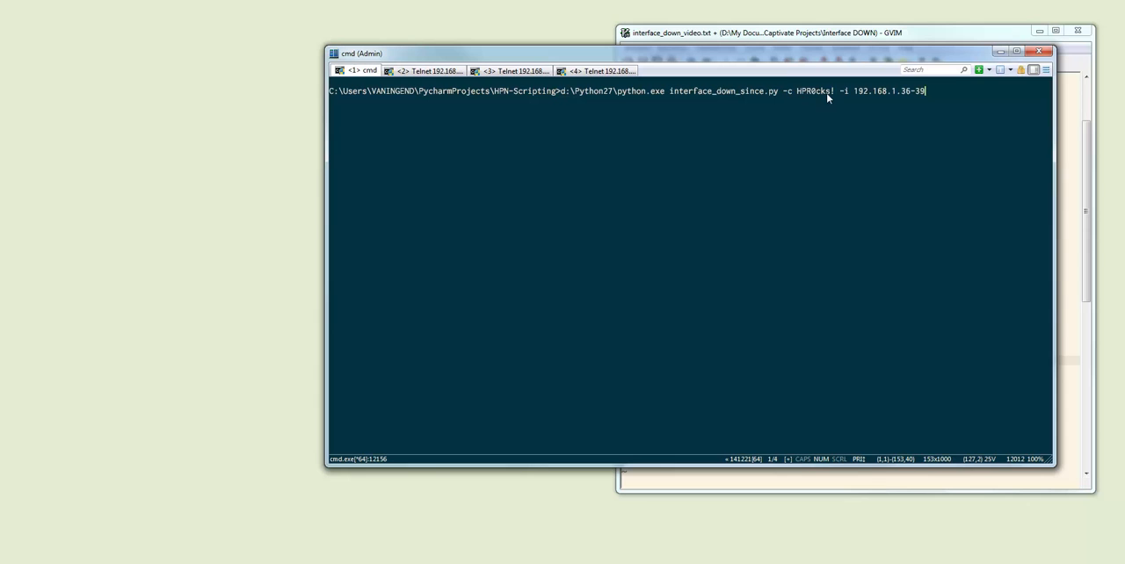
{"action": "mouse_move", "coordinate": [917, 99]}
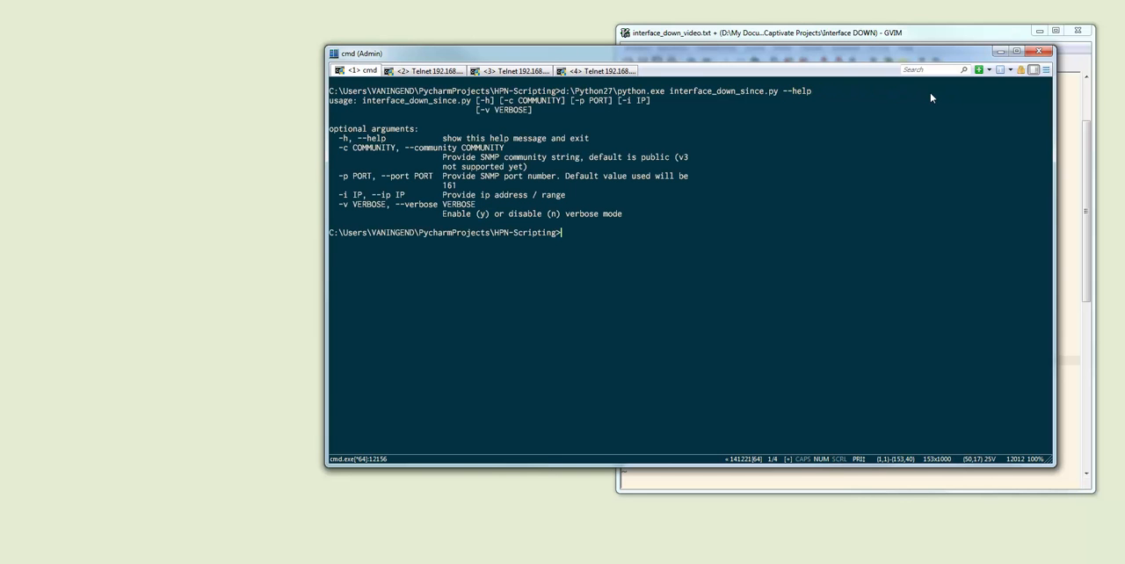
{"action": "mouse_move", "coordinate": [503, 104]}
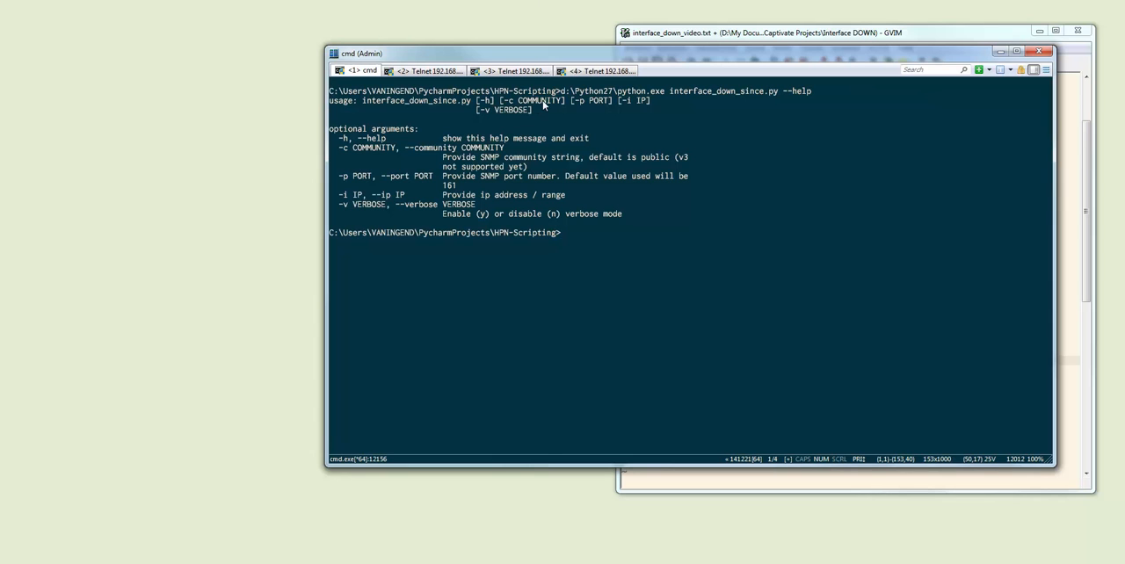
{"action": "mouse_move", "coordinate": [411, 155]}
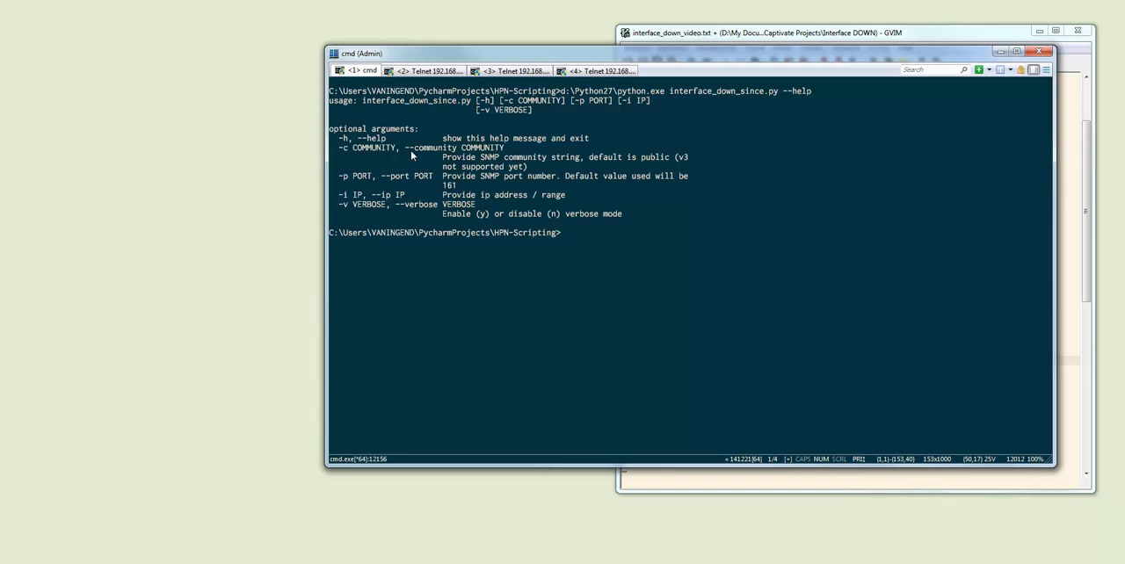
{"action": "mouse_move", "coordinate": [577, 108]}
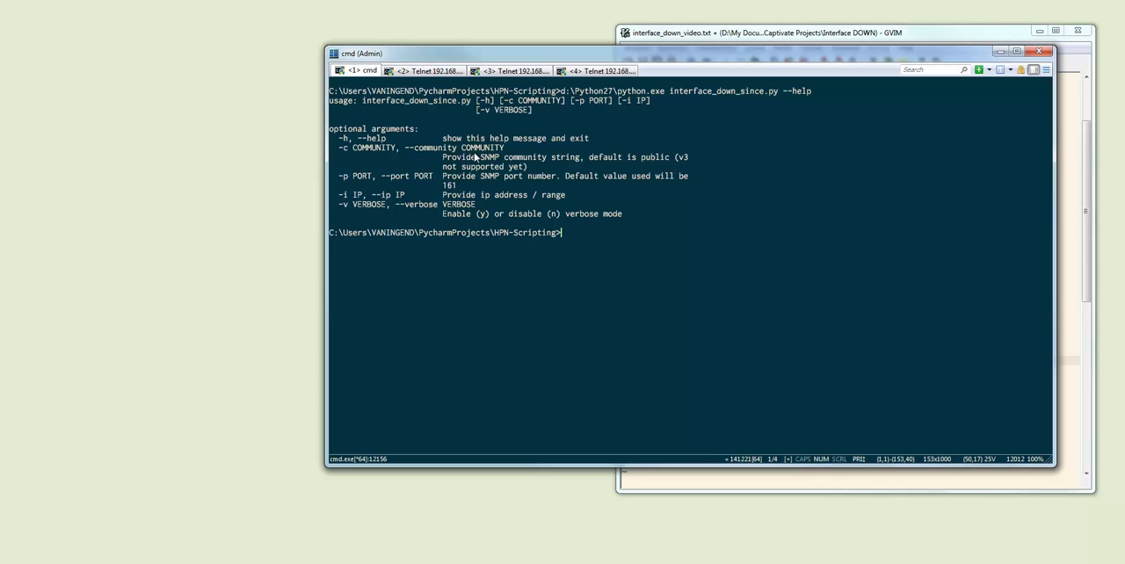
{"action": "mouse_move", "coordinate": [564, 111]}
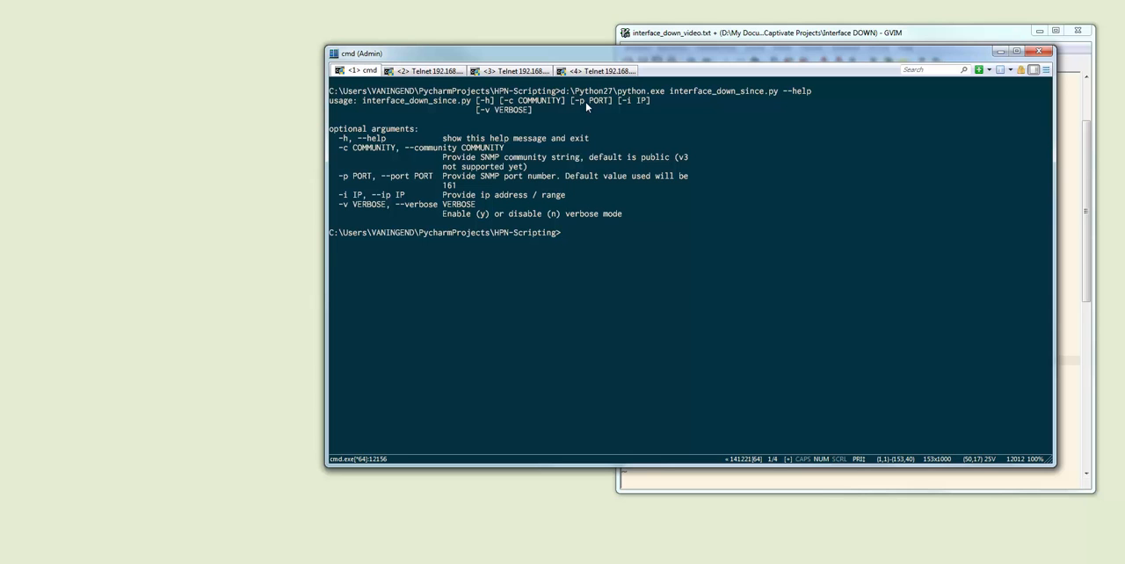
{"action": "mouse_move", "coordinate": [445, 188]}
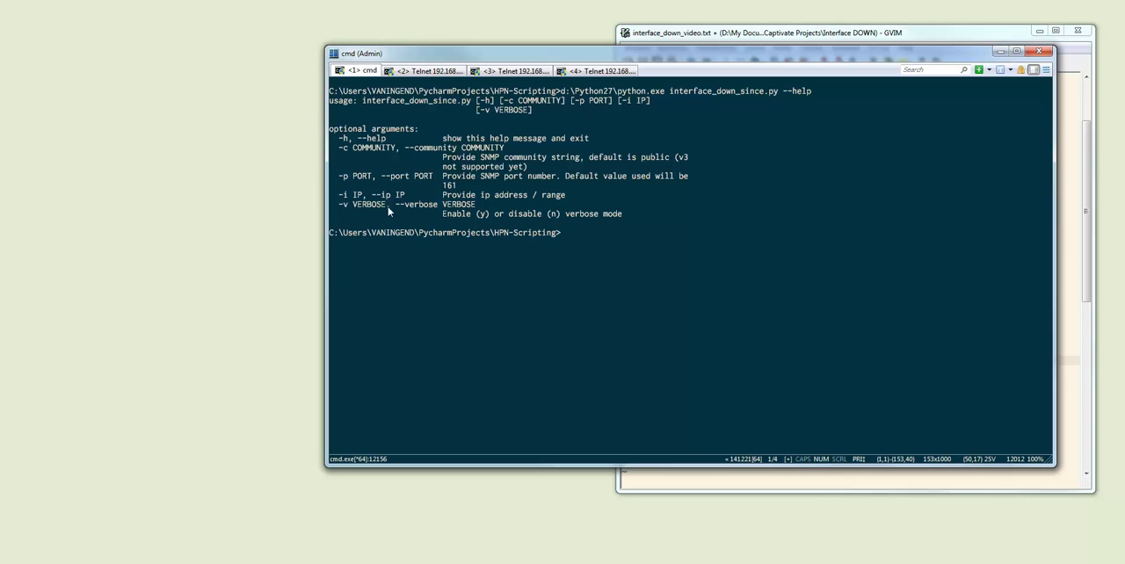
{"action": "mouse_move", "coordinate": [577, 239]}
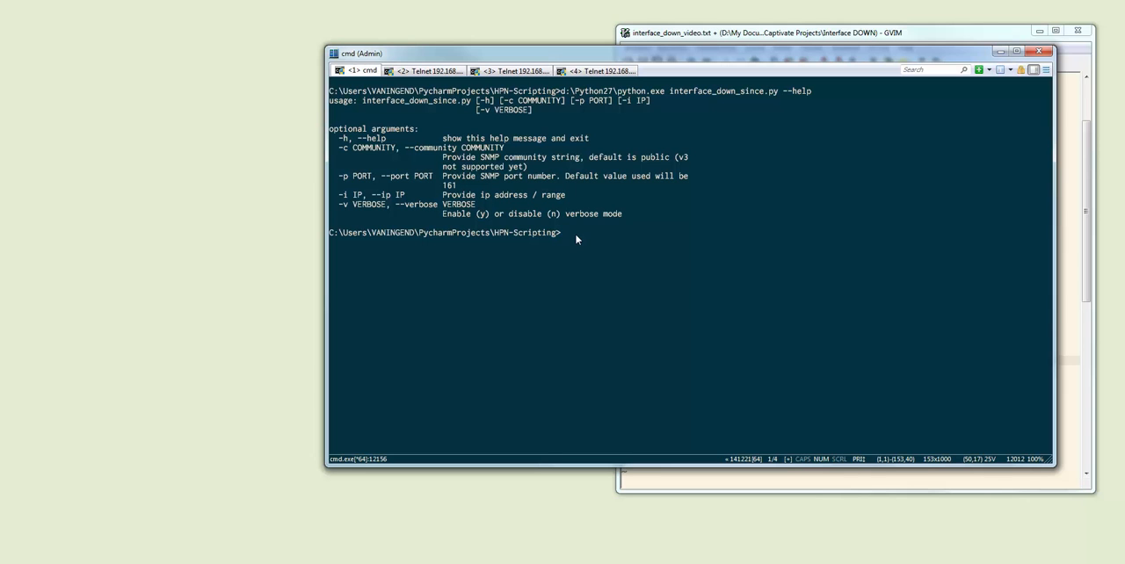
{"action": "type", "text": "192.16"}
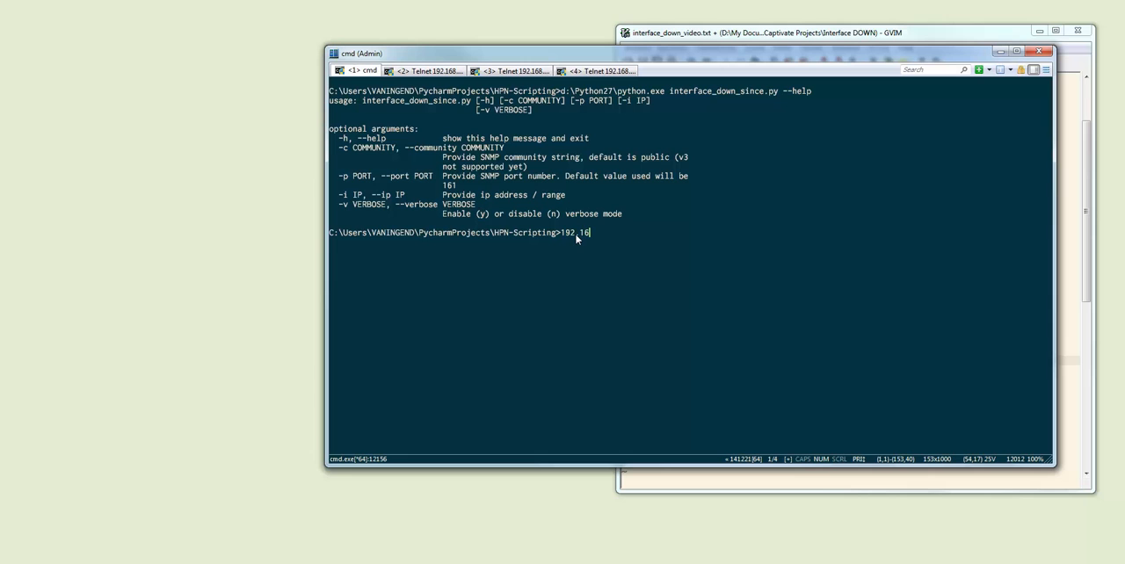
{"action": "type", "text": "8."}
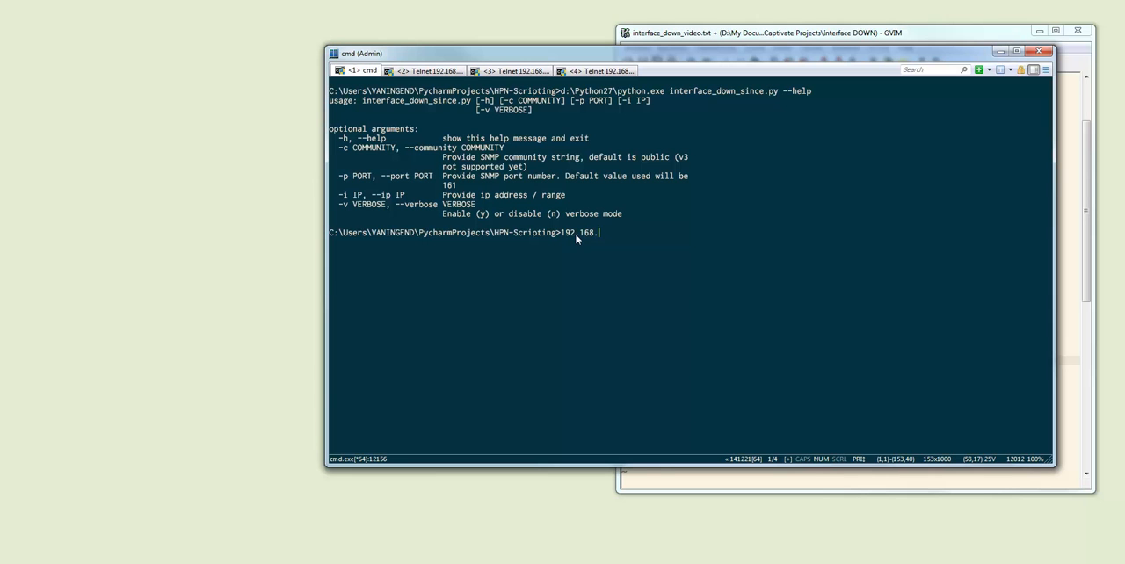
{"action": "type", "text": ".1.36.3"}
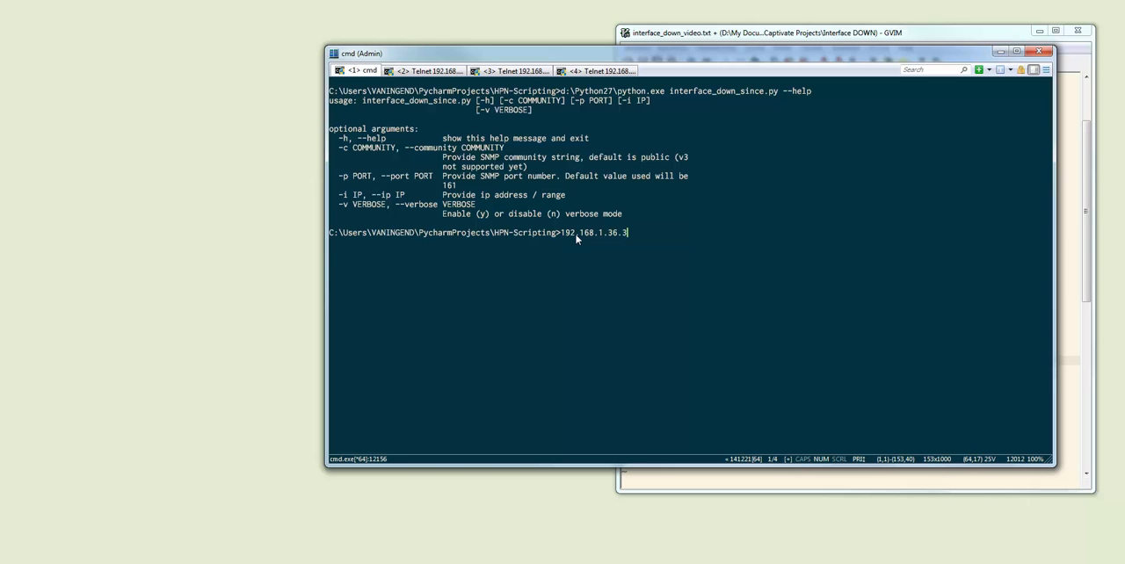
{"action": "type", "text": "9"}
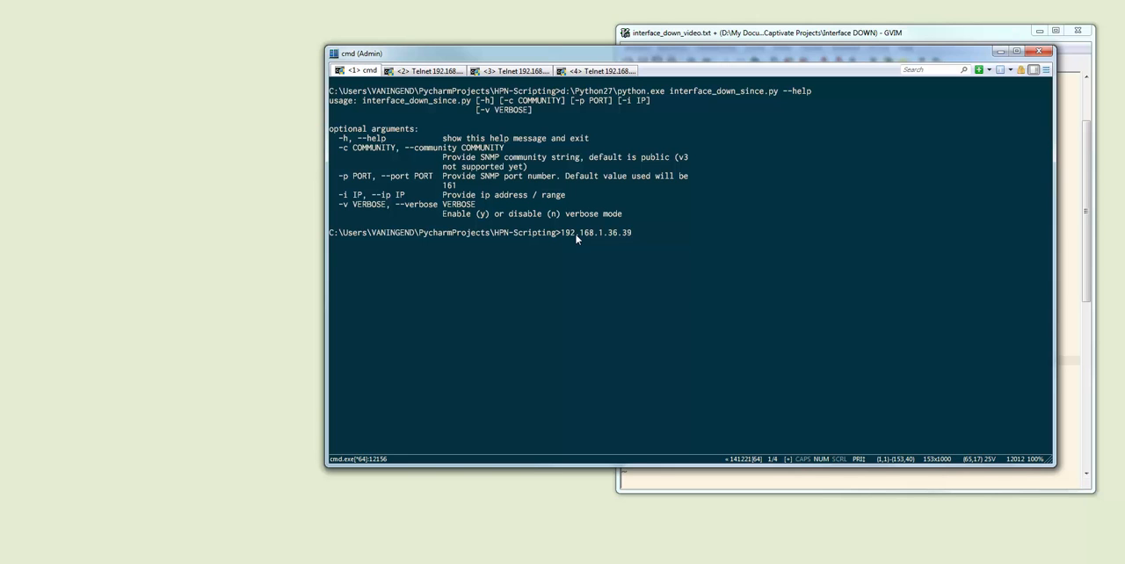
{"action": "key", "text": "BackSpace"}
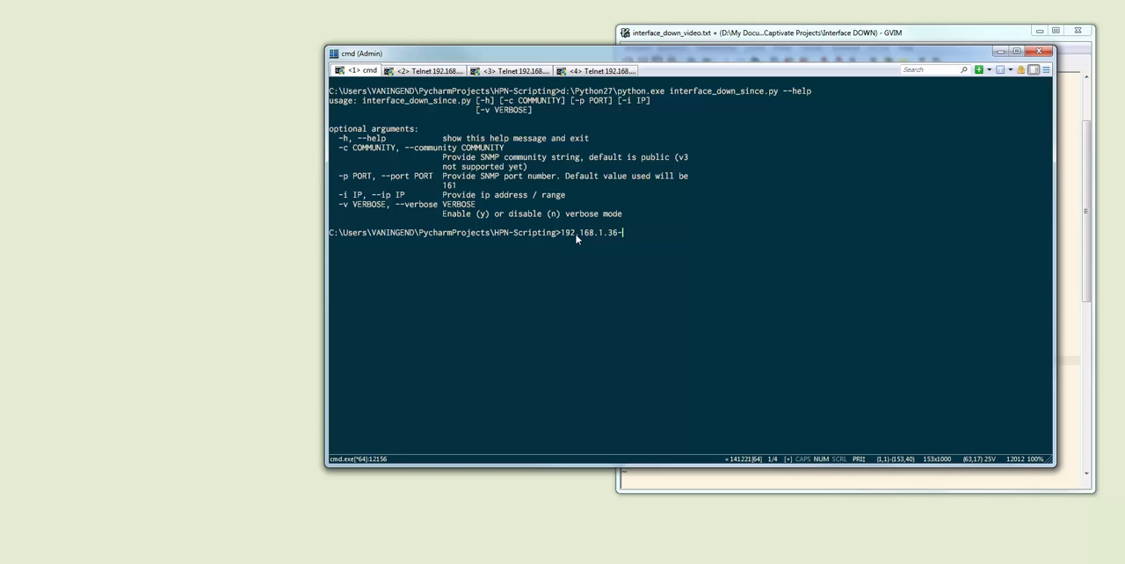
{"action": "type", "text": "-39"}
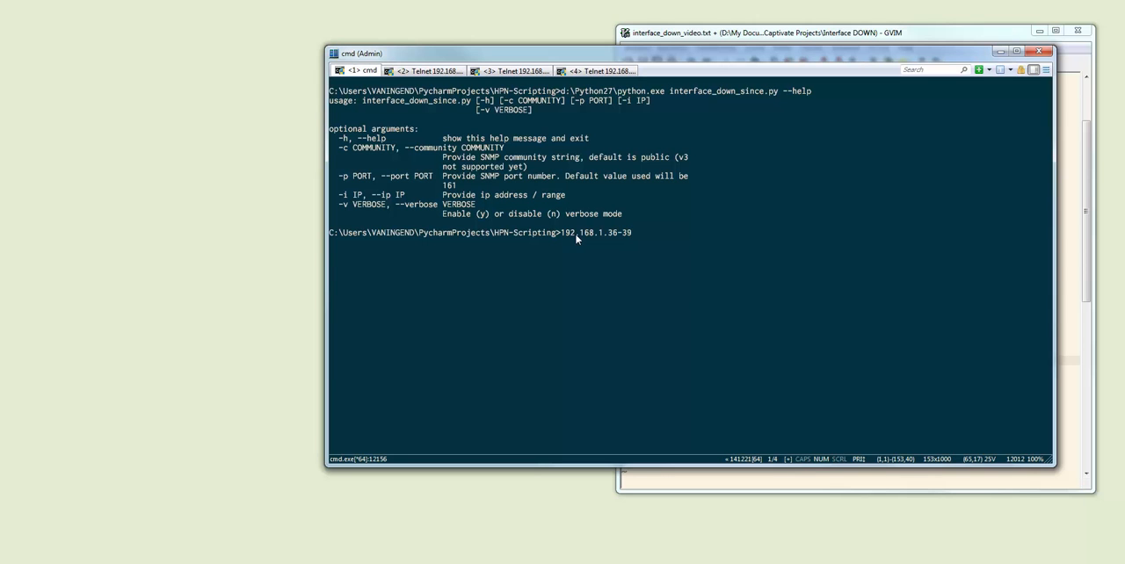
{"action": "key", "text": "BackSpace"}
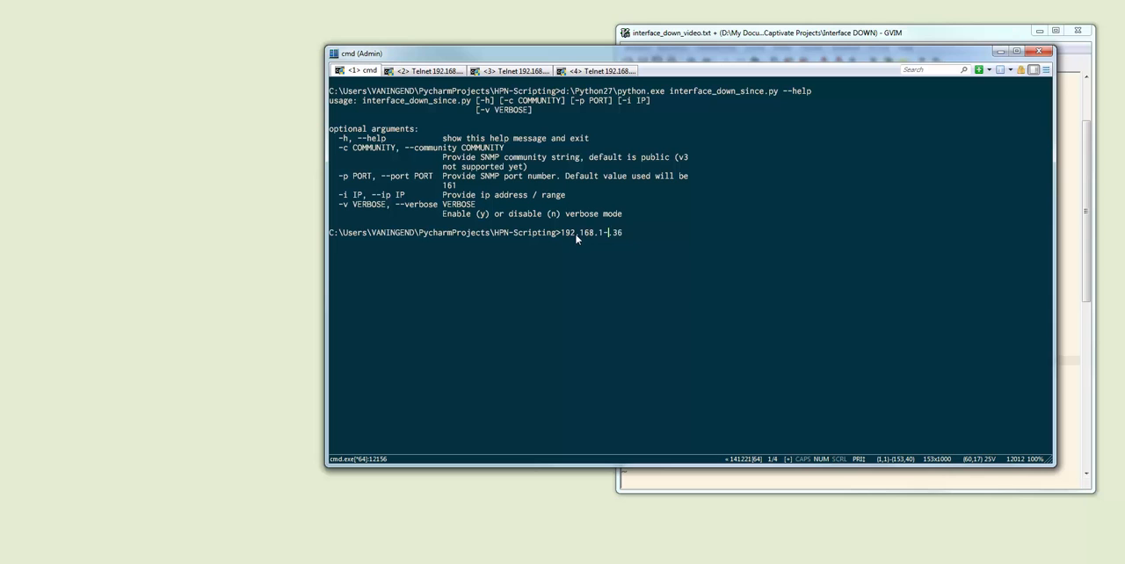
{"action": "type", "text": "-100"}
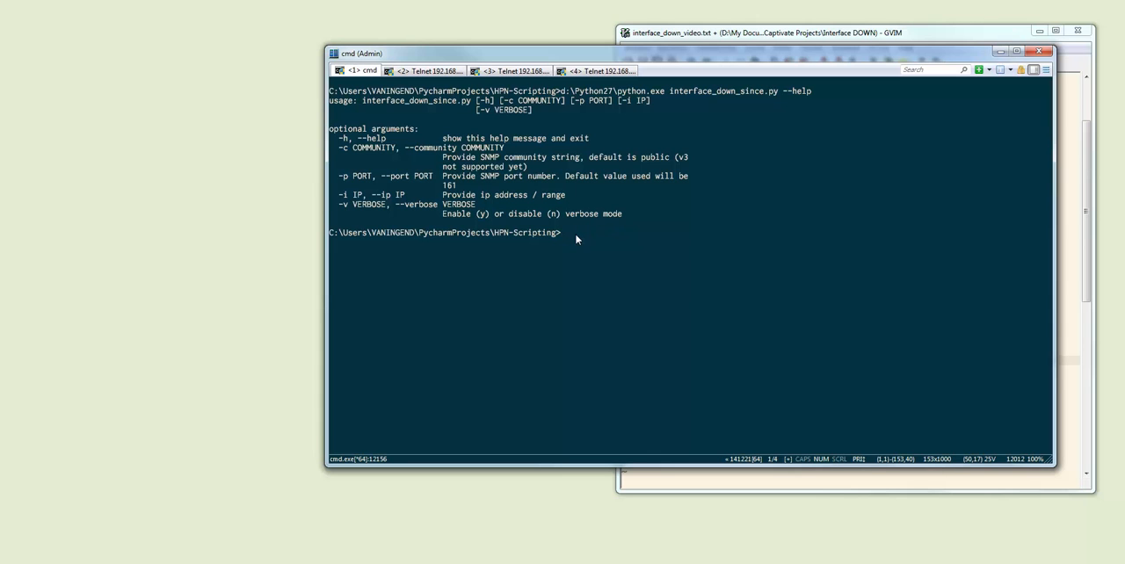
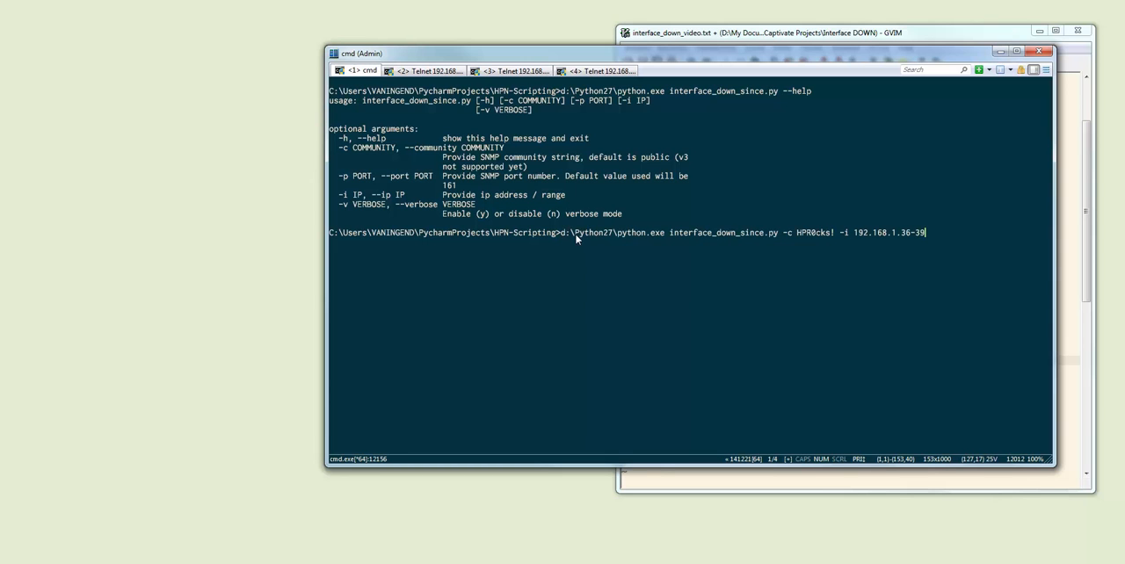
{"action": "mouse_move", "coordinate": [789, 248]}
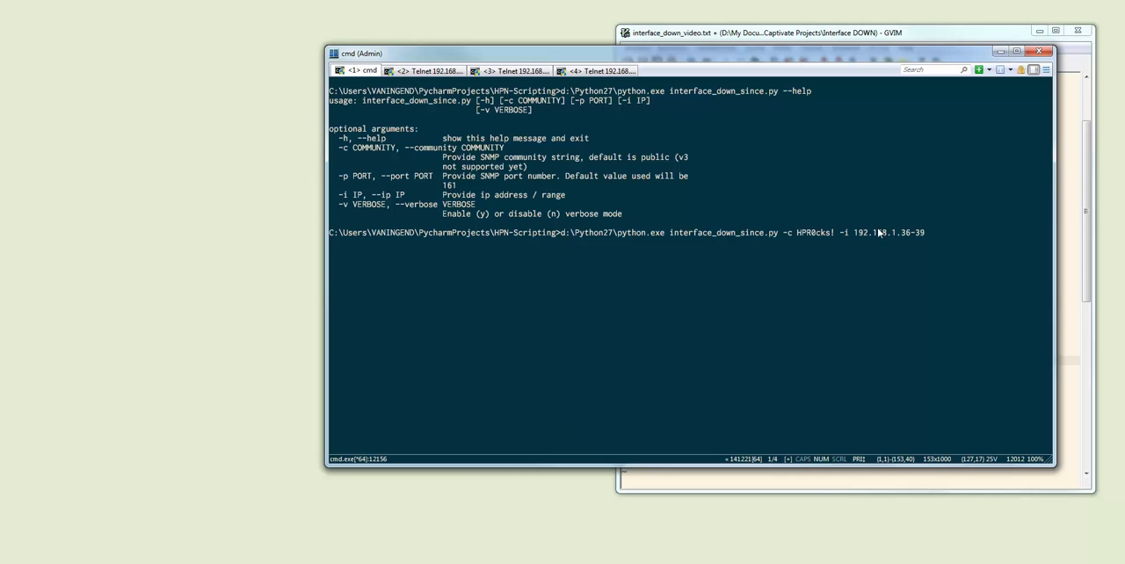
{"action": "mouse_move", "coordinate": [937, 239]}
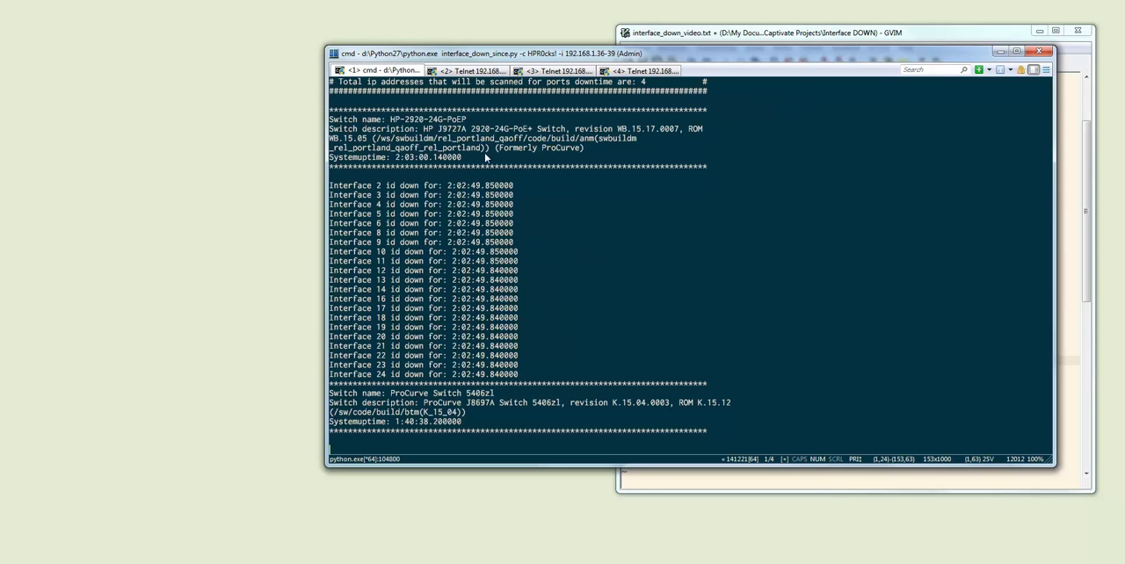
{"action": "scroll", "scroll_direction": "down", "scroll_amount": 3}
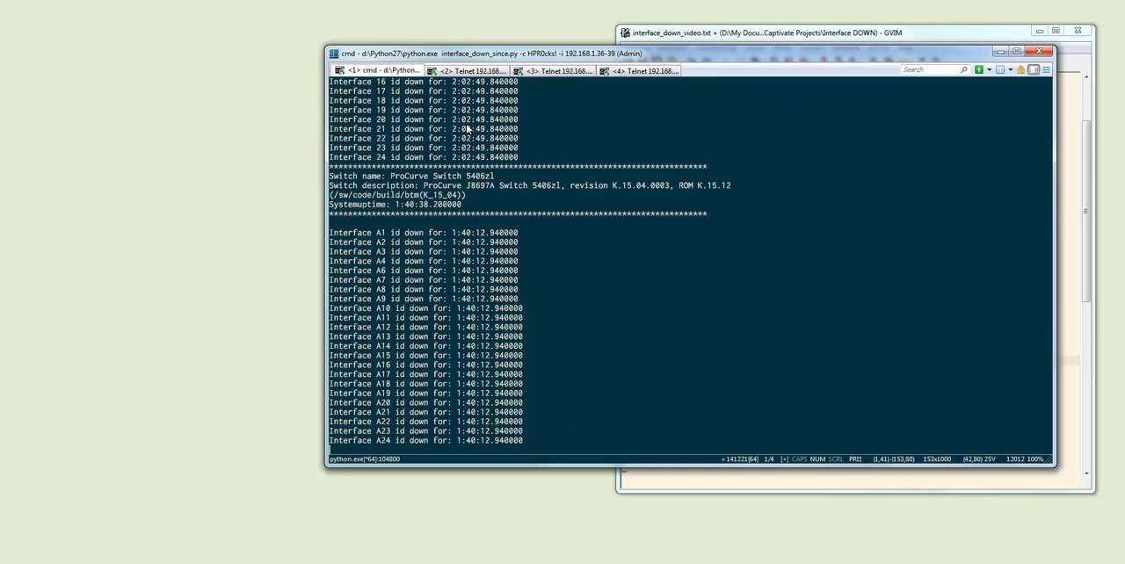
{"action": "mouse_move", "coordinate": [596, 221]}
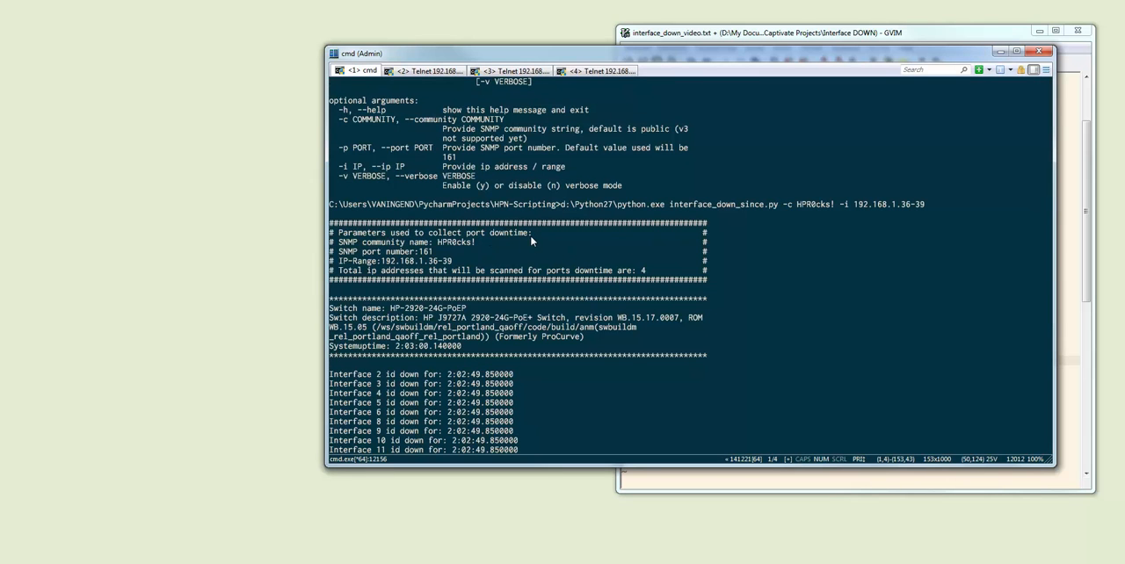
{"action": "mouse_move", "coordinate": [346, 250]}
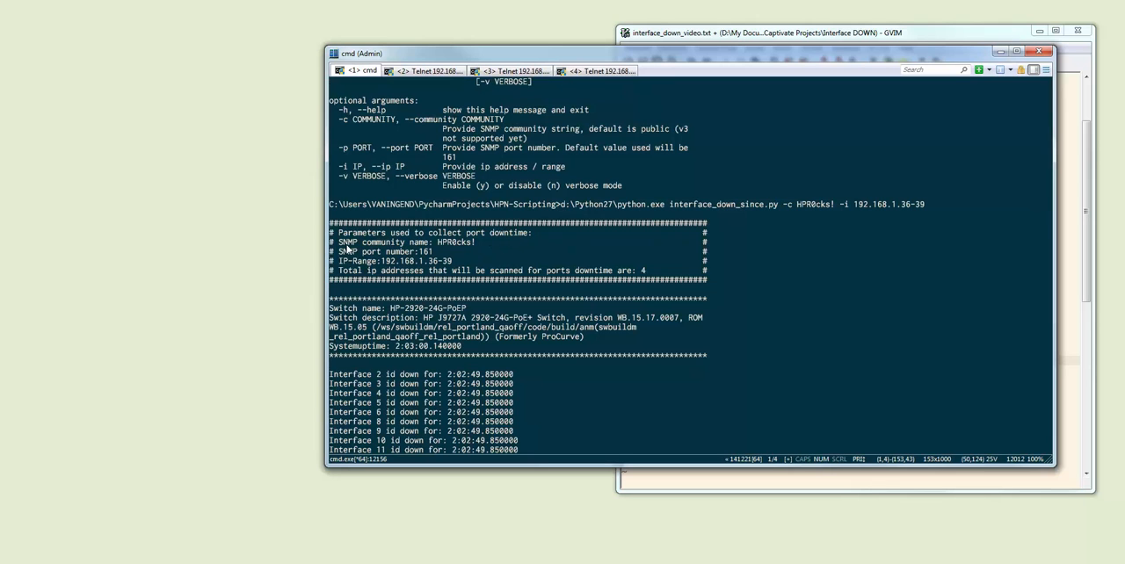
{"action": "mouse_move", "coordinate": [344, 257]}
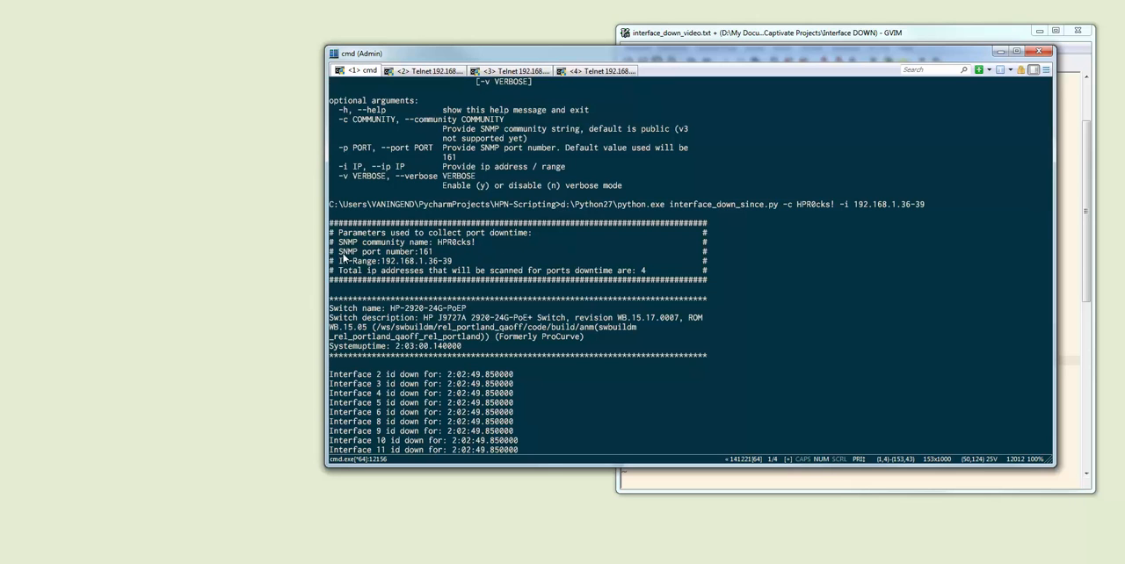
{"action": "mouse_move", "coordinate": [439, 259]}
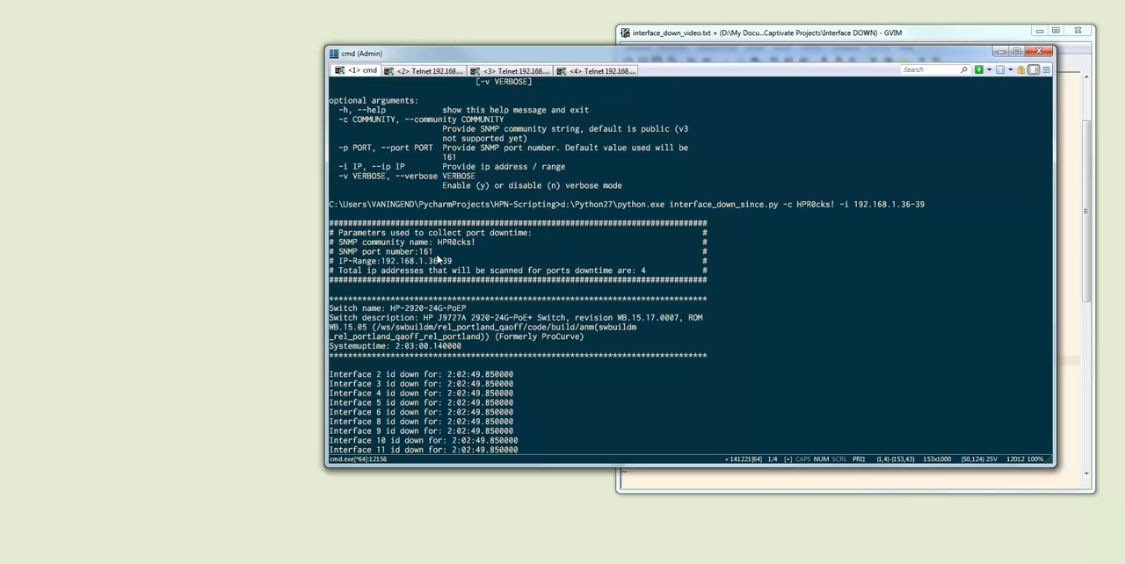
{"action": "mouse_move", "coordinate": [791, 210]}
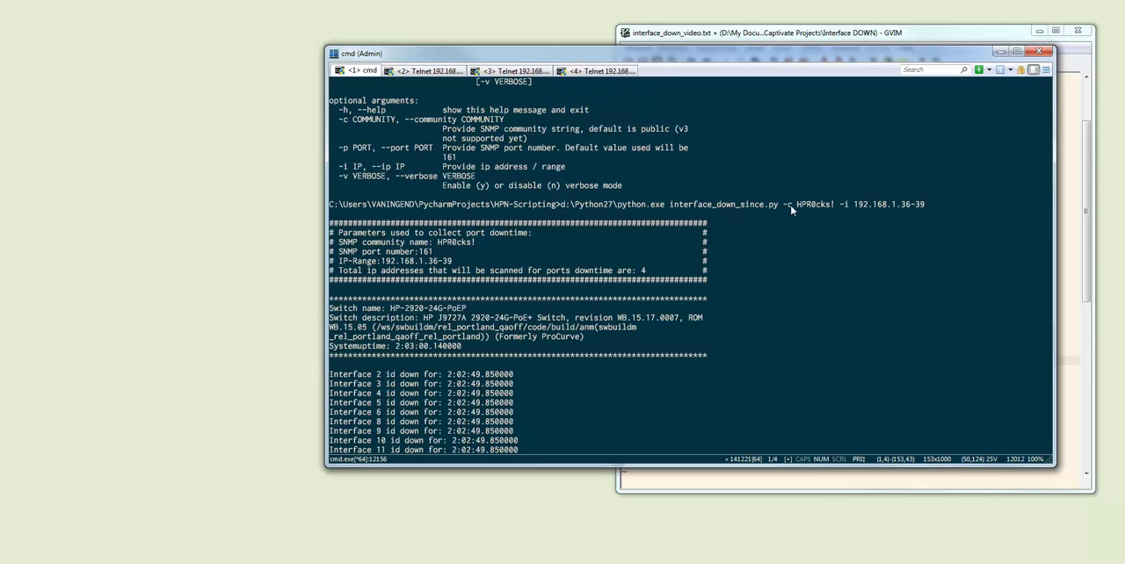
{"action": "mouse_move", "coordinate": [457, 160]}
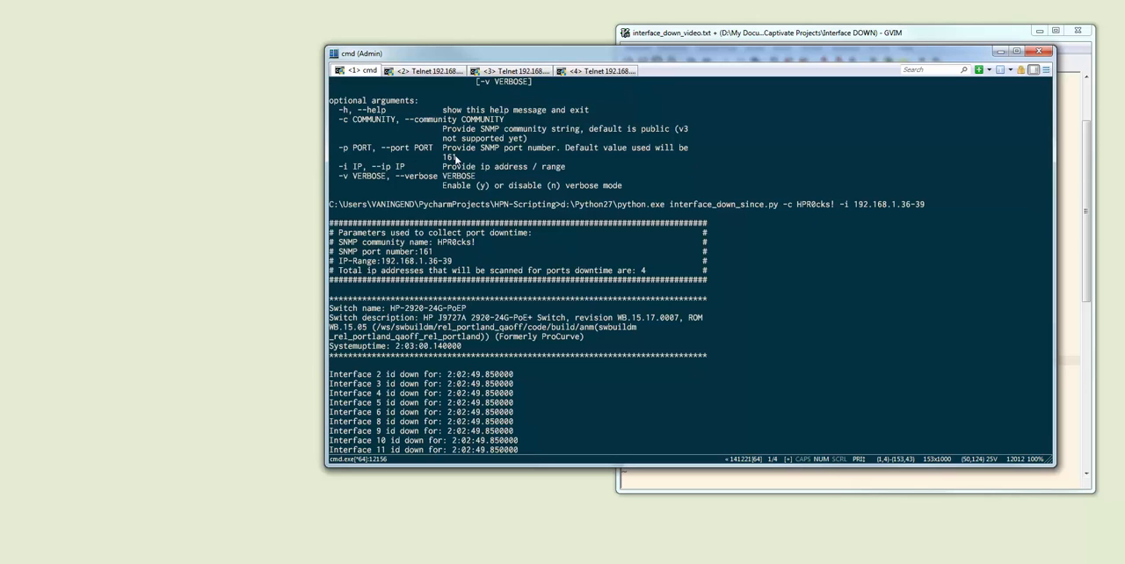
{"action": "mouse_move", "coordinate": [446, 268]}
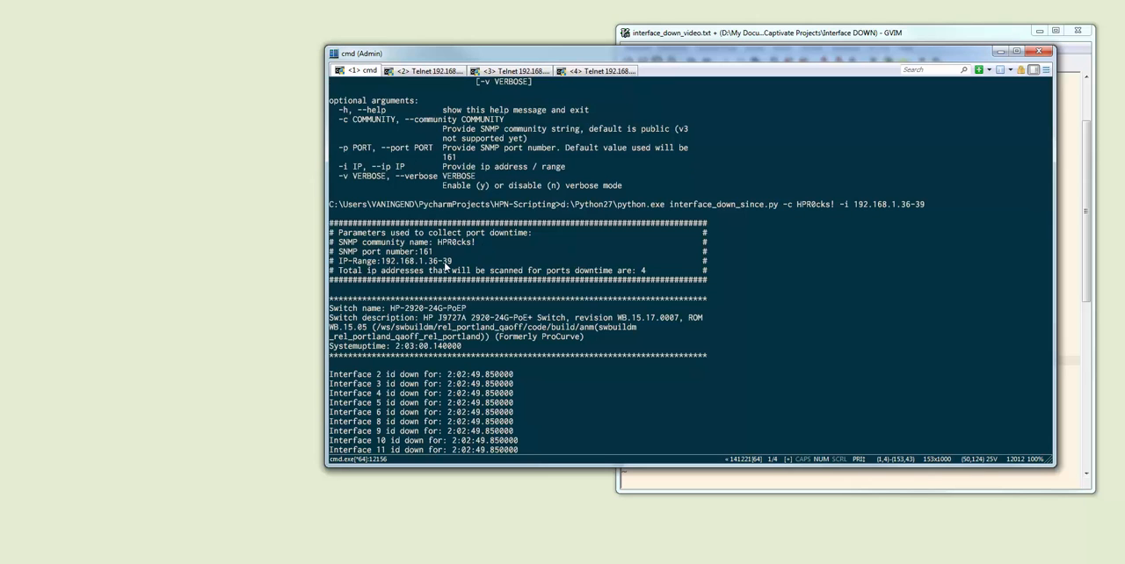
{"action": "mouse_move", "coordinate": [425, 279]}
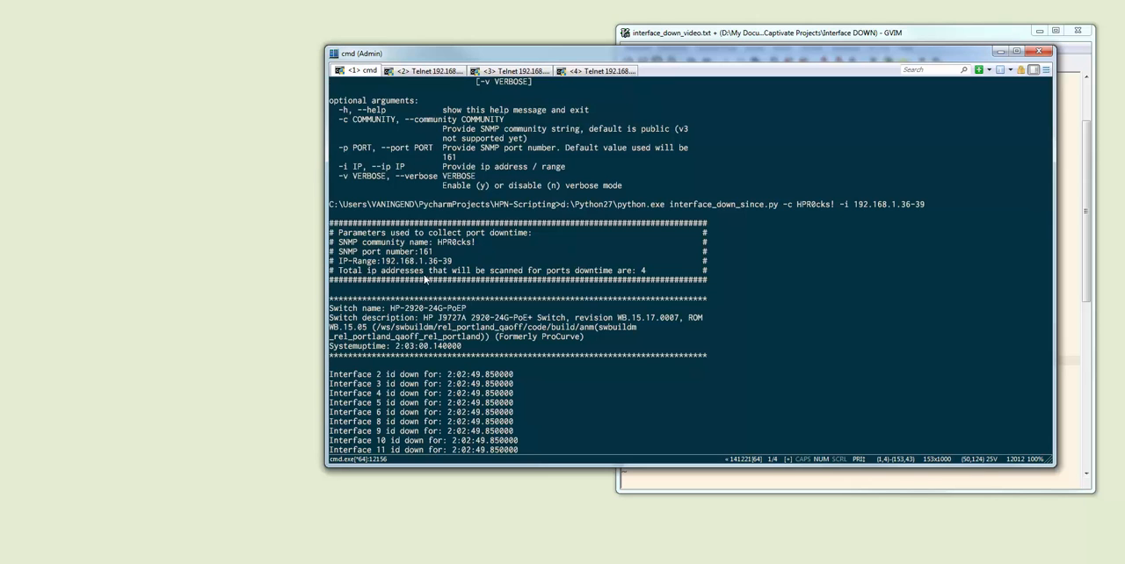
{"action": "mouse_move", "coordinate": [640, 282]}
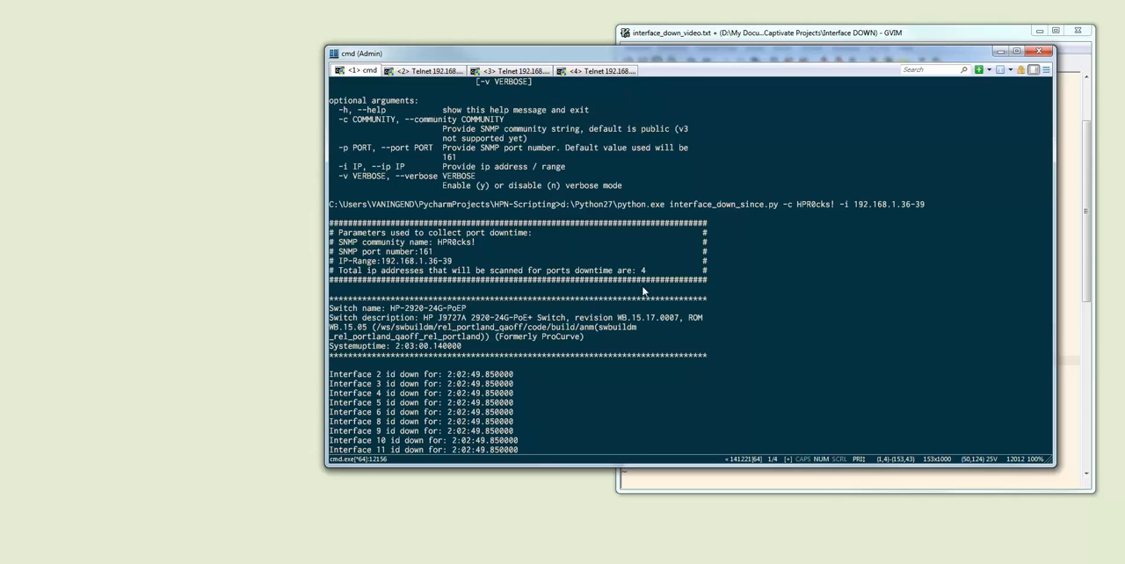
{"action": "mouse_move", "coordinate": [331, 310]}
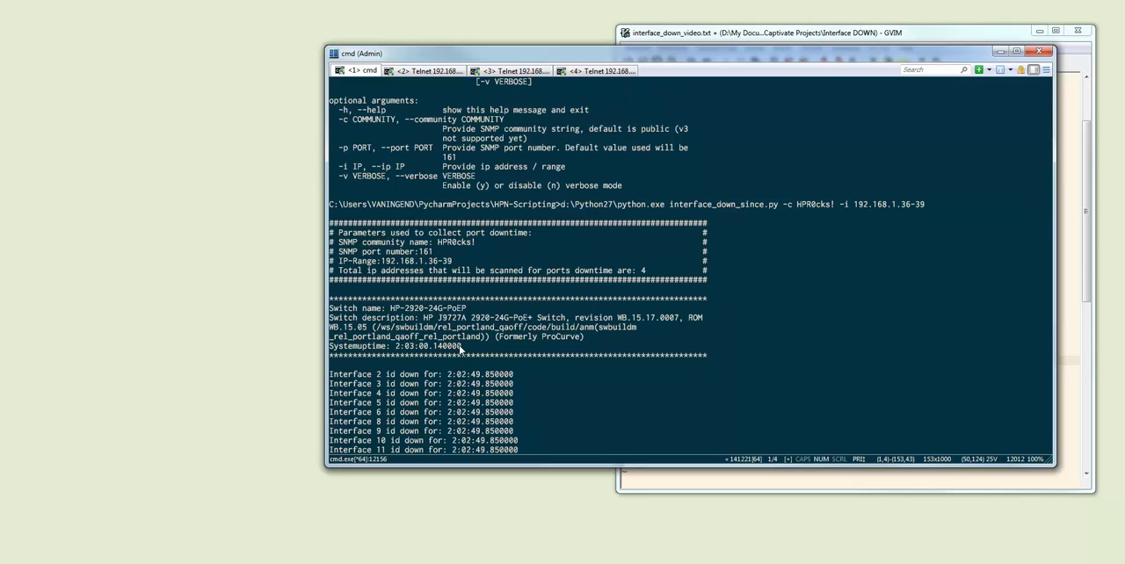
Scroll to the ProCurve 5406zl interfaces A1–A24 down 1:40:12 and the 192.168.1.38 connection error
{"action": "scroll", "scroll_direction": "down", "scroll_amount": 3}
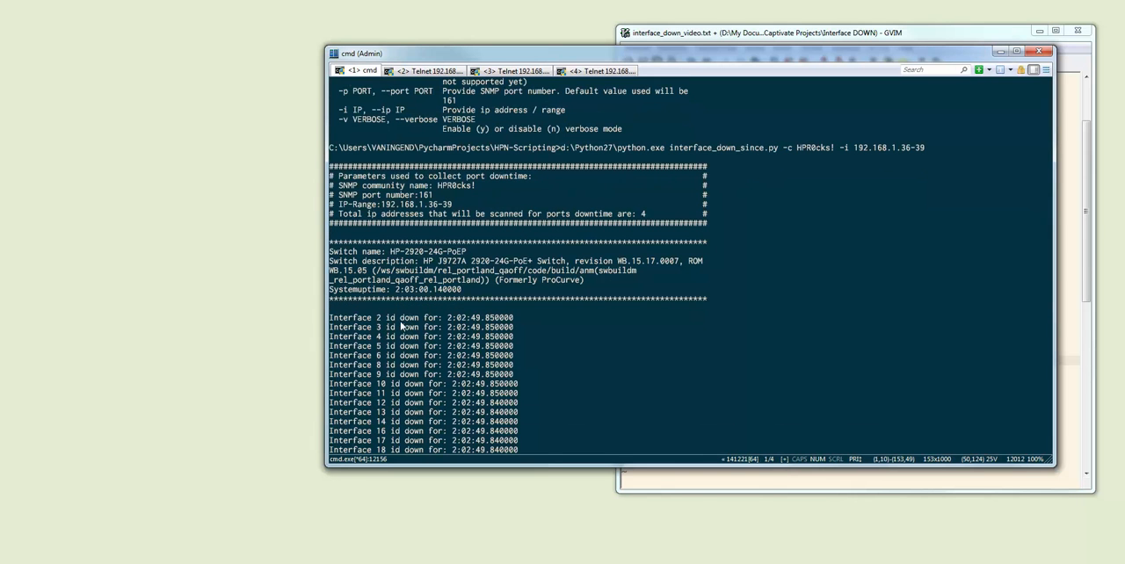
{"action": "mouse_move", "coordinate": [545, 325]}
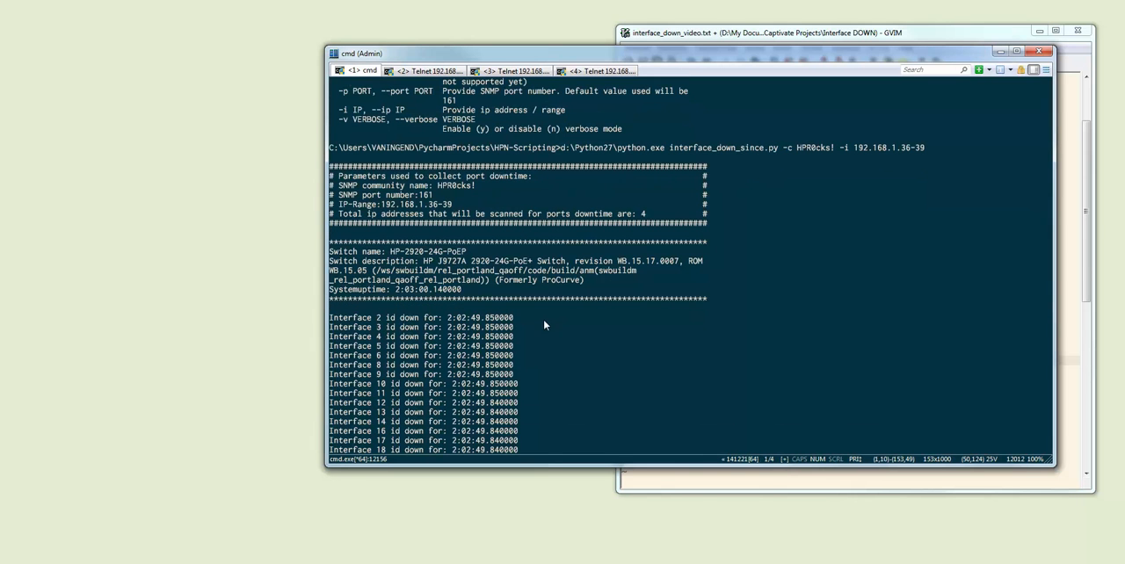
{"action": "scroll", "scroll_direction": "down", "scroll_amount": 3}
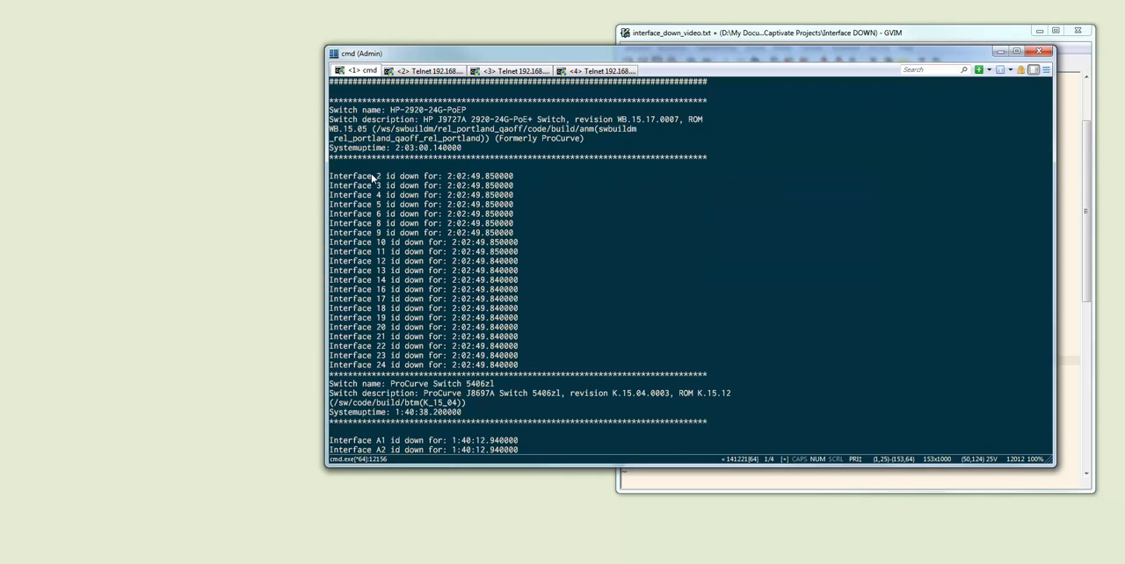
{"action": "mouse_move", "coordinate": [470, 174]}
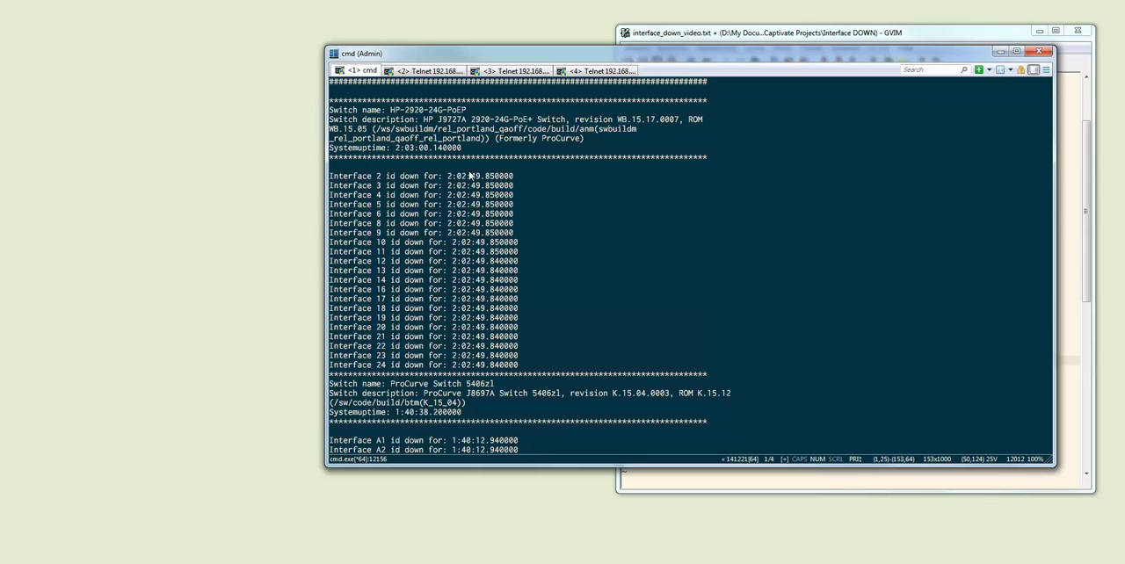
{"action": "mouse_move", "coordinate": [505, 165]}
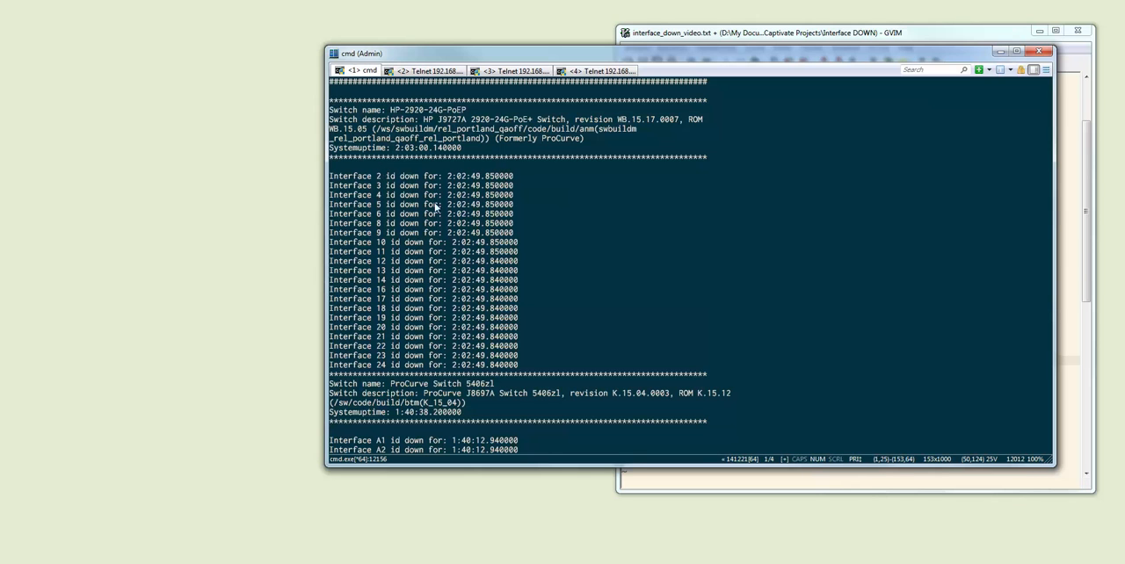
{"action": "mouse_move", "coordinate": [402, 238]}
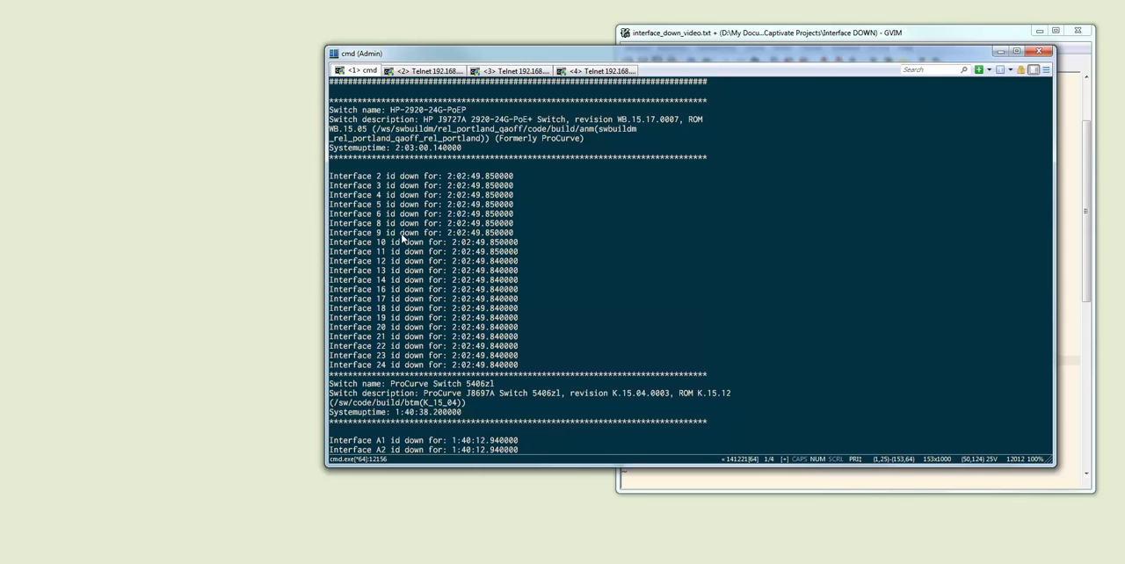
{"action": "mouse_move", "coordinate": [399, 288]}
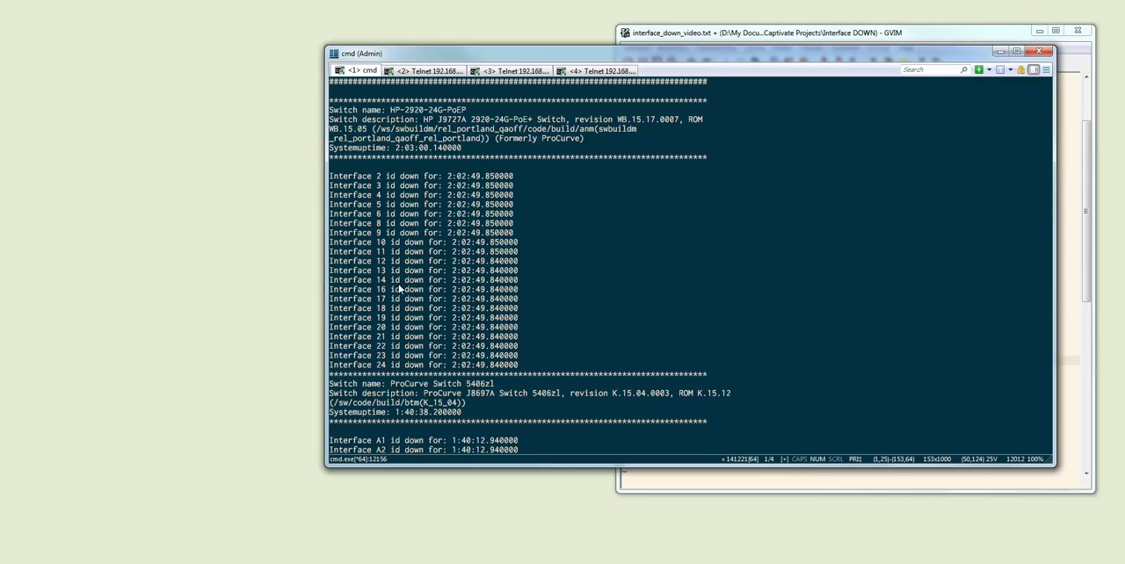
{"action": "scroll", "scroll_direction": "down", "scroll_amount": 3}
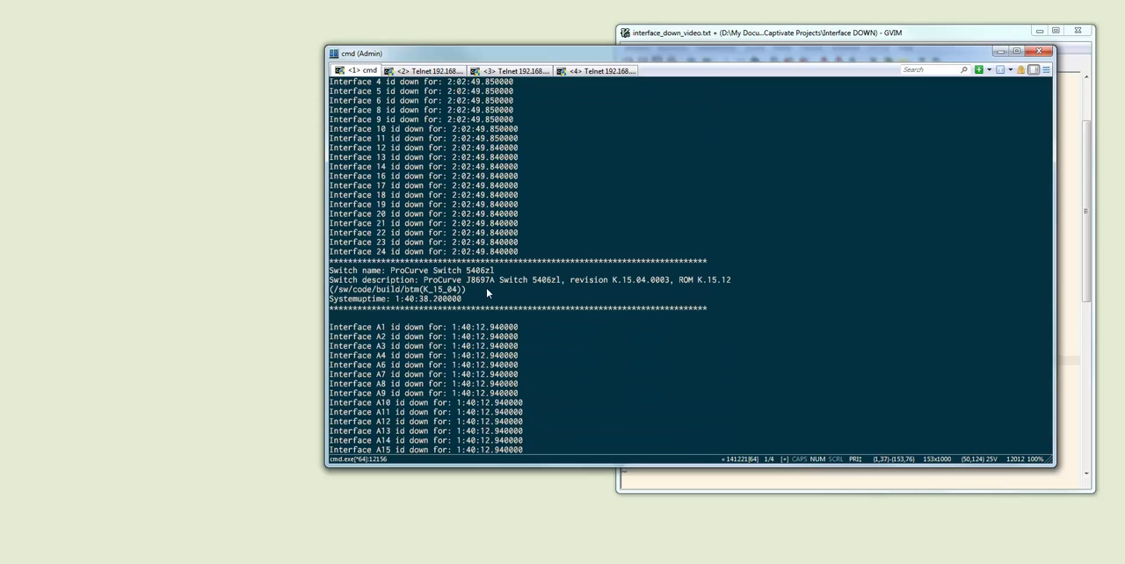
{"action": "scroll", "scroll_direction": "down", "scroll_amount": 3}
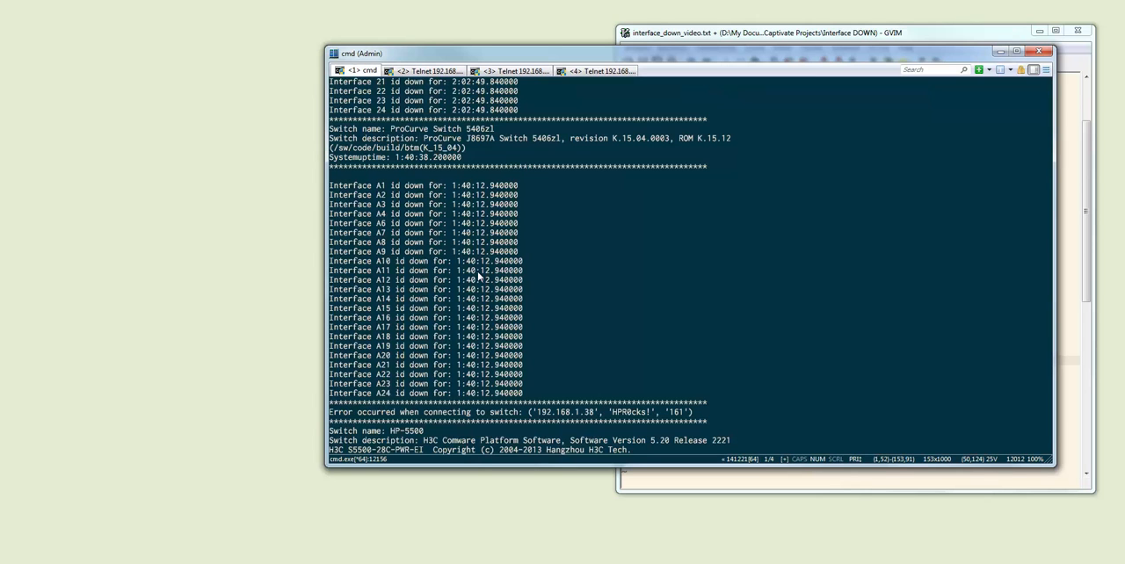
Scroll to the HP-5500 GigabitEthernet1/0/1–1/0/27 interfaces, each down roughly 1:50
{"action": "scroll", "scroll_direction": "down", "scroll_amount": 3}
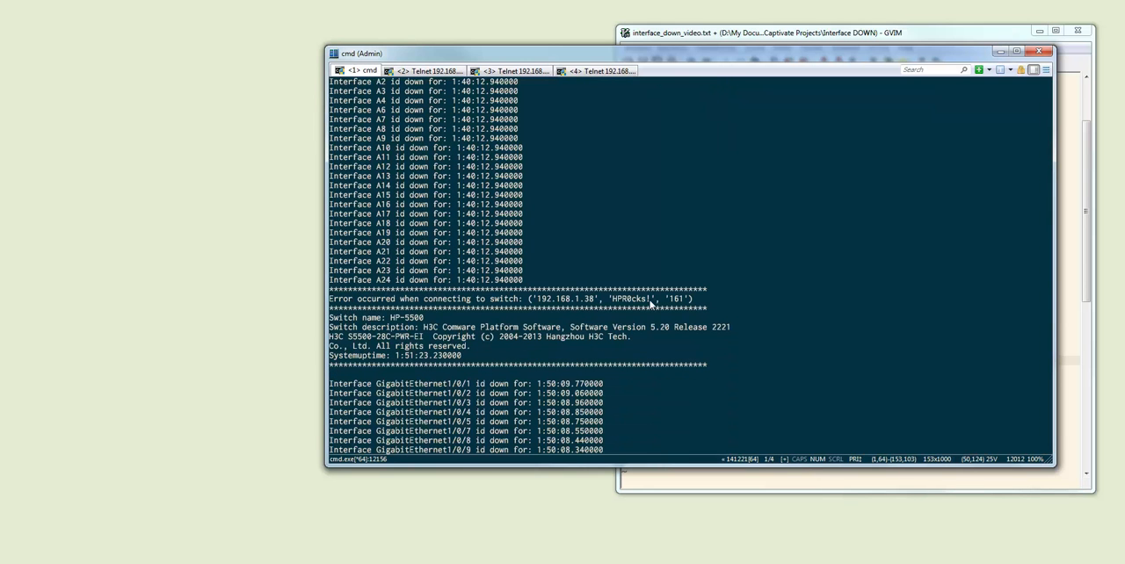
{"action": "mouse_move", "coordinate": [581, 309]}
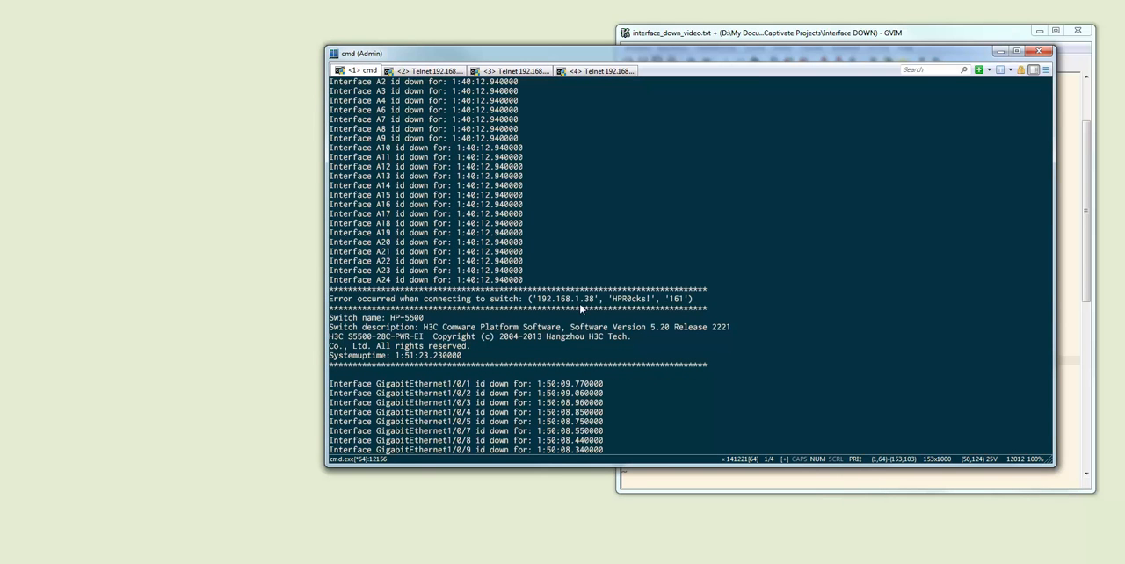
{"action": "mouse_move", "coordinate": [426, 356]}
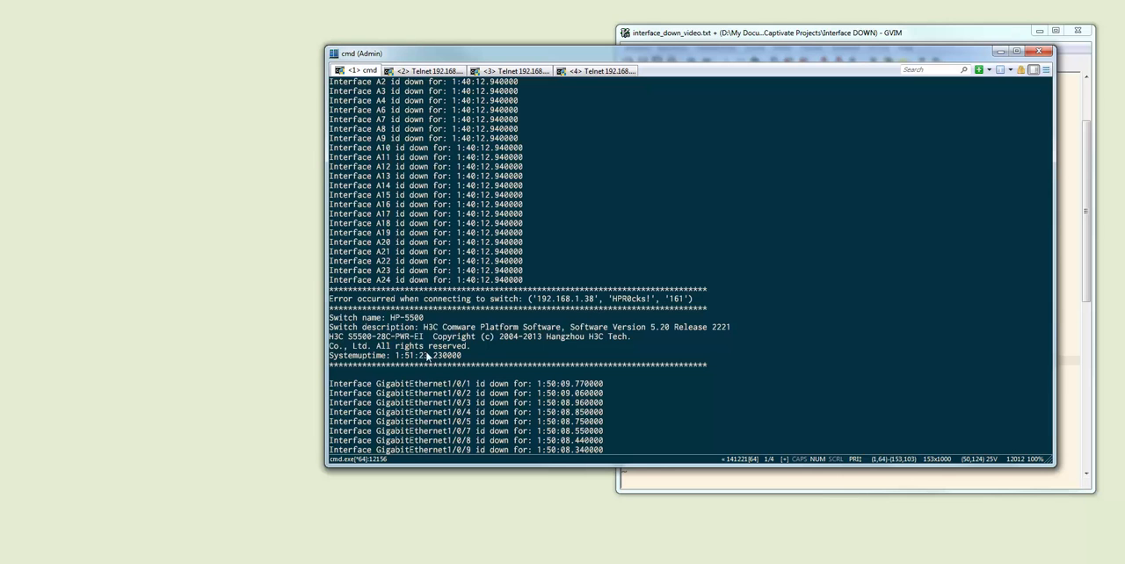
{"action": "scroll", "scroll_direction": "down", "scroll_amount": 3}
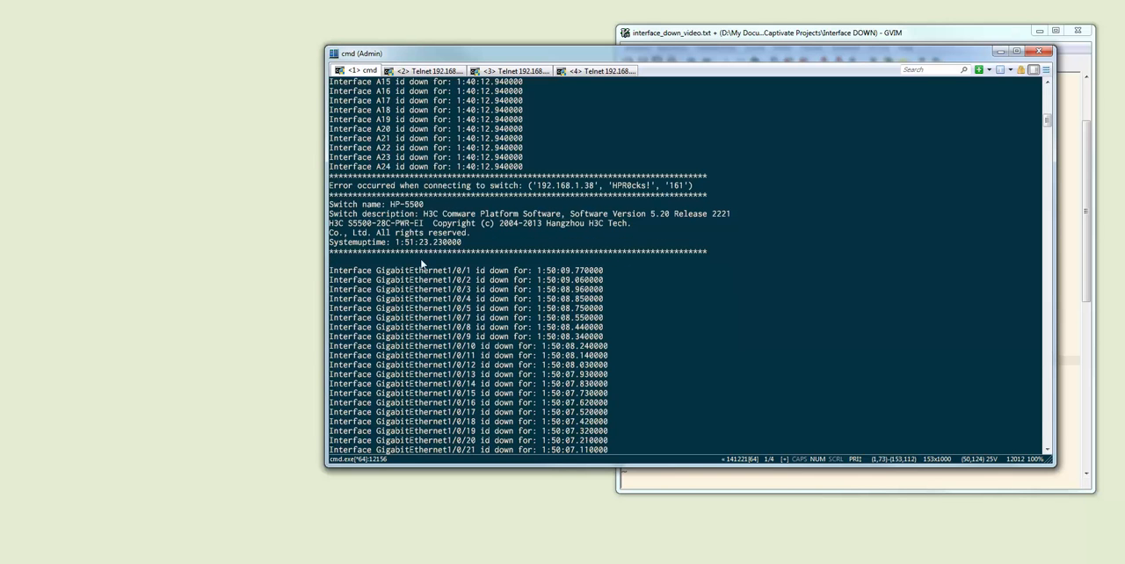
{"action": "scroll", "scroll_direction": "down", "scroll_amount": 3}
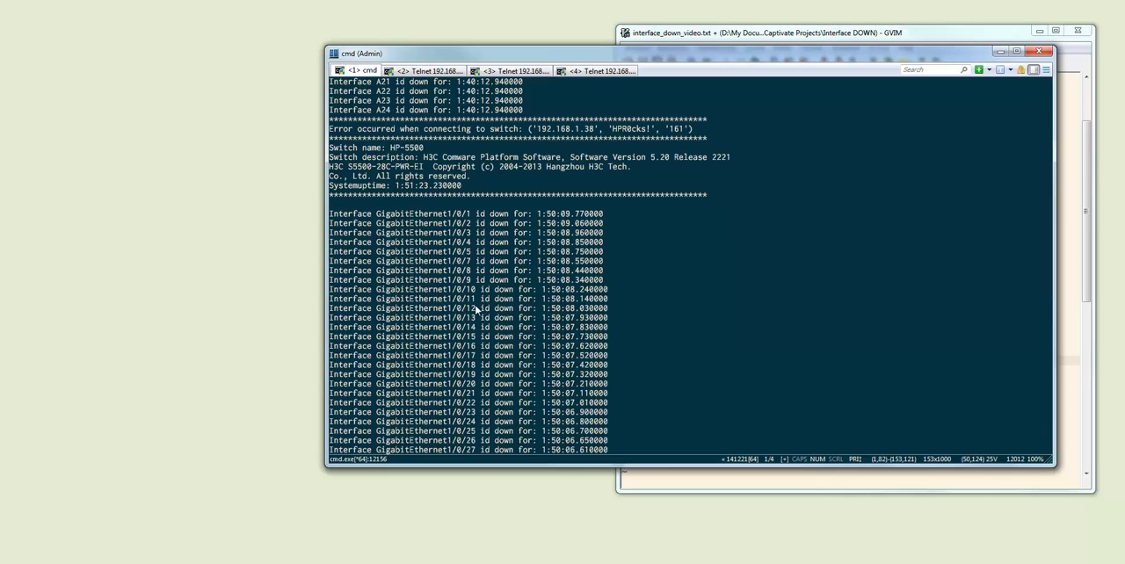
{"action": "mouse_move", "coordinate": [490, 261]}
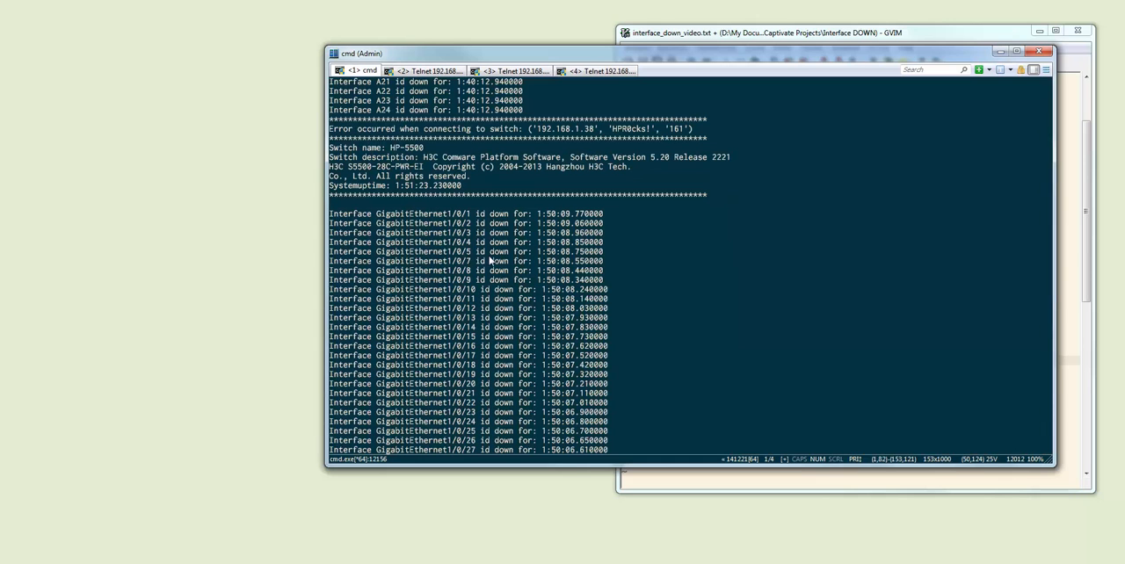
{"action": "mouse_move", "coordinate": [489, 259]}
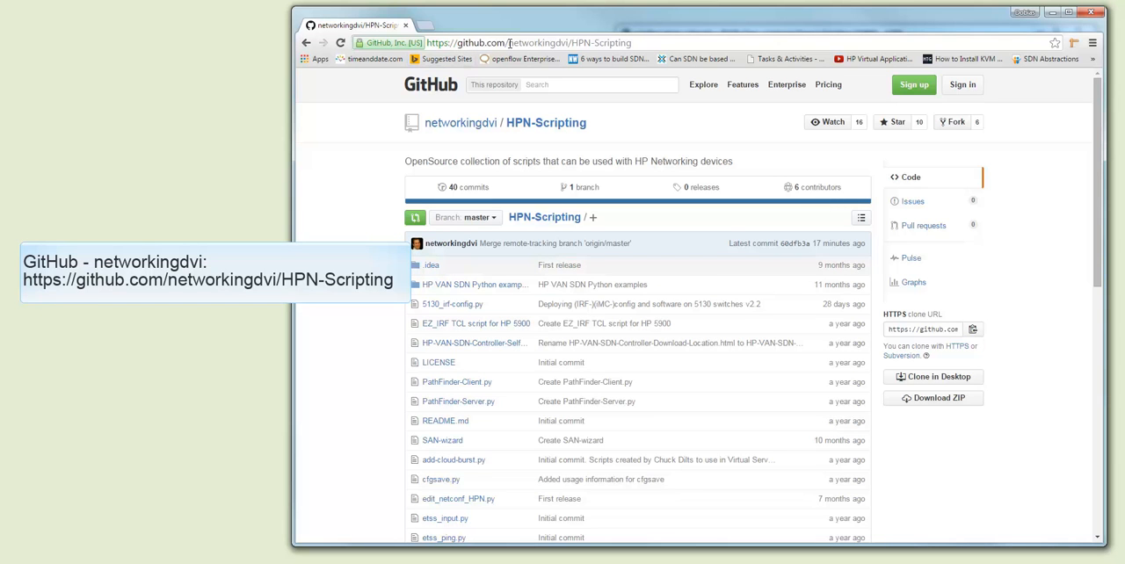
{"action": "mouse_move", "coordinate": [609, 191]}
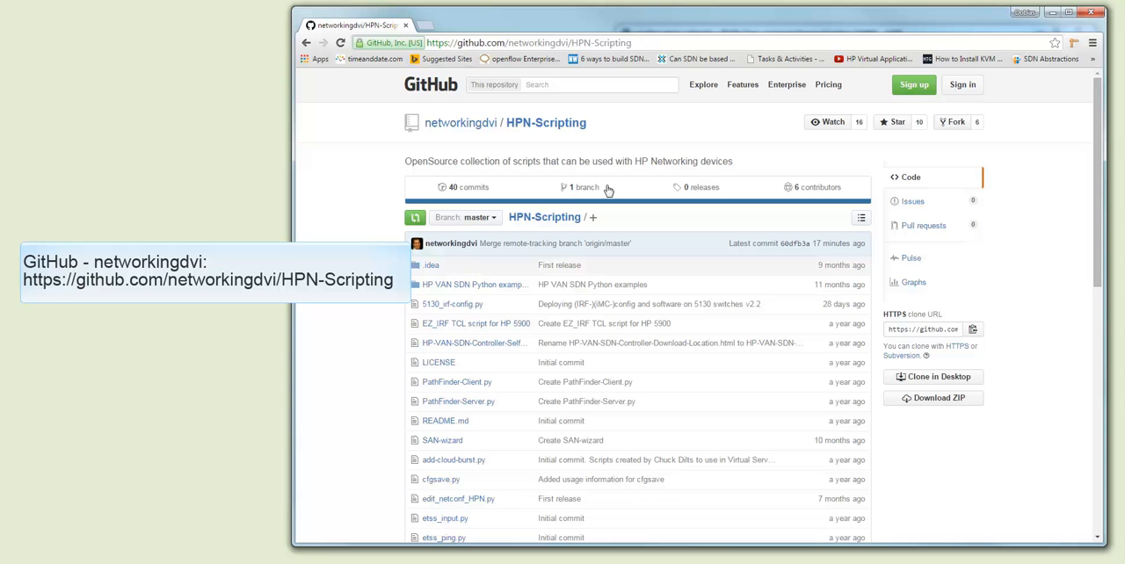
{"action": "mouse_move", "coordinate": [380, 324]}
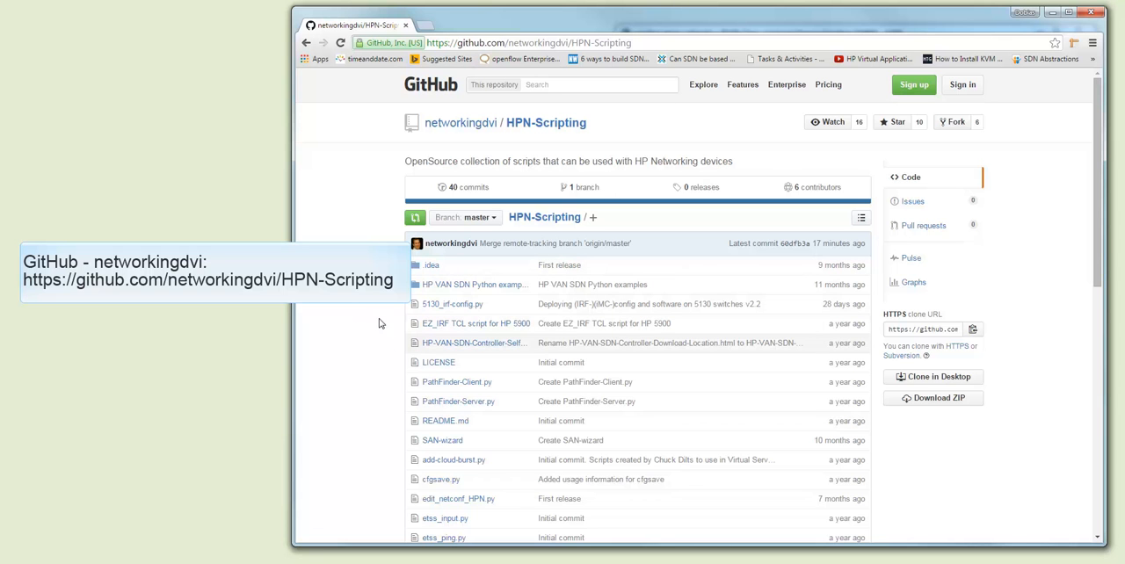
Scroll the HPN-Scripting GitHub file list down to interface_down_since.py, committed as First release
{"action": "scroll", "scroll_direction": "down", "scroll_amount": 3}
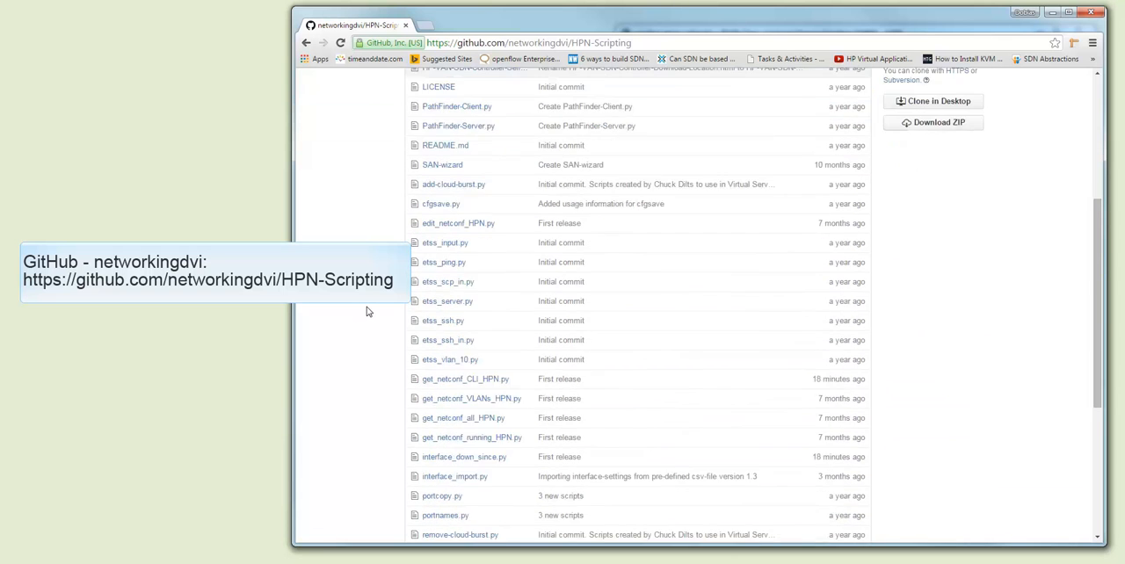
{"action": "scroll", "scroll_direction": "down", "scroll_amount": 3}
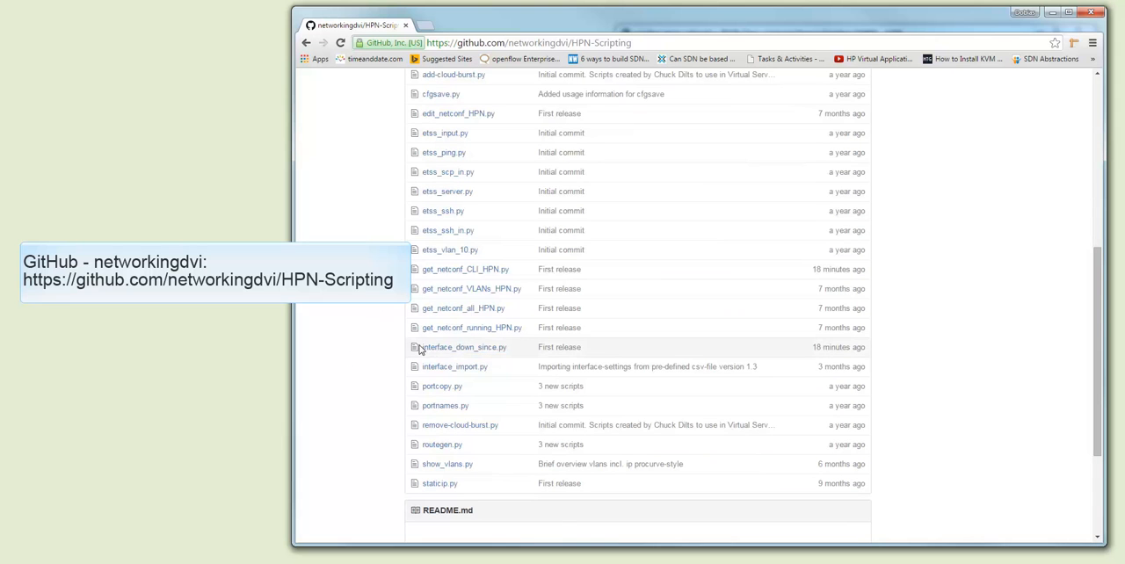
{"action": "mouse_move", "coordinate": [399, 349]}
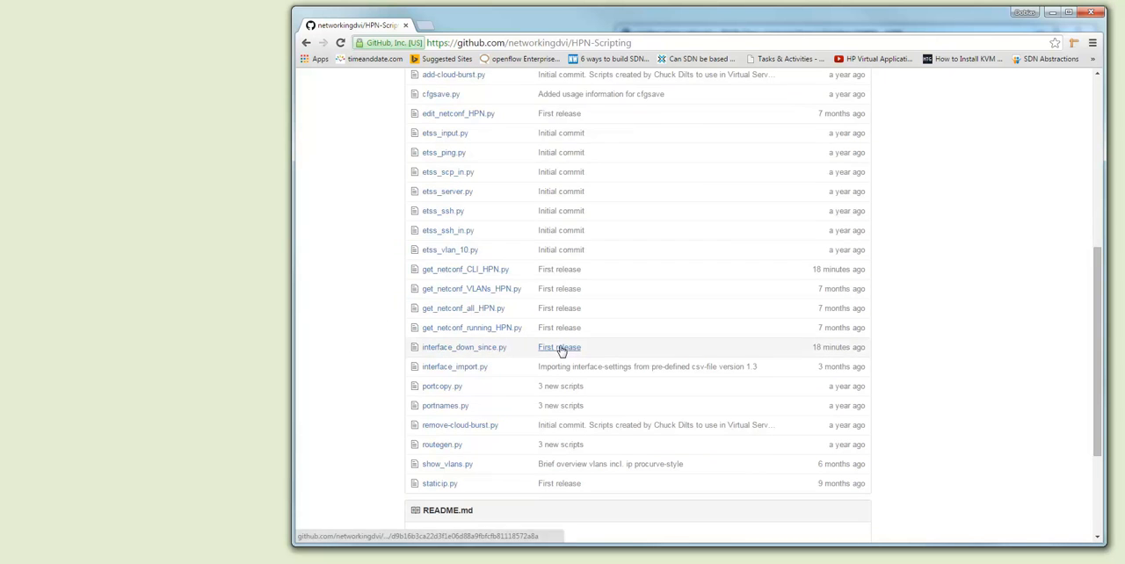
{"action": "mouse_move", "coordinate": [559, 346]}
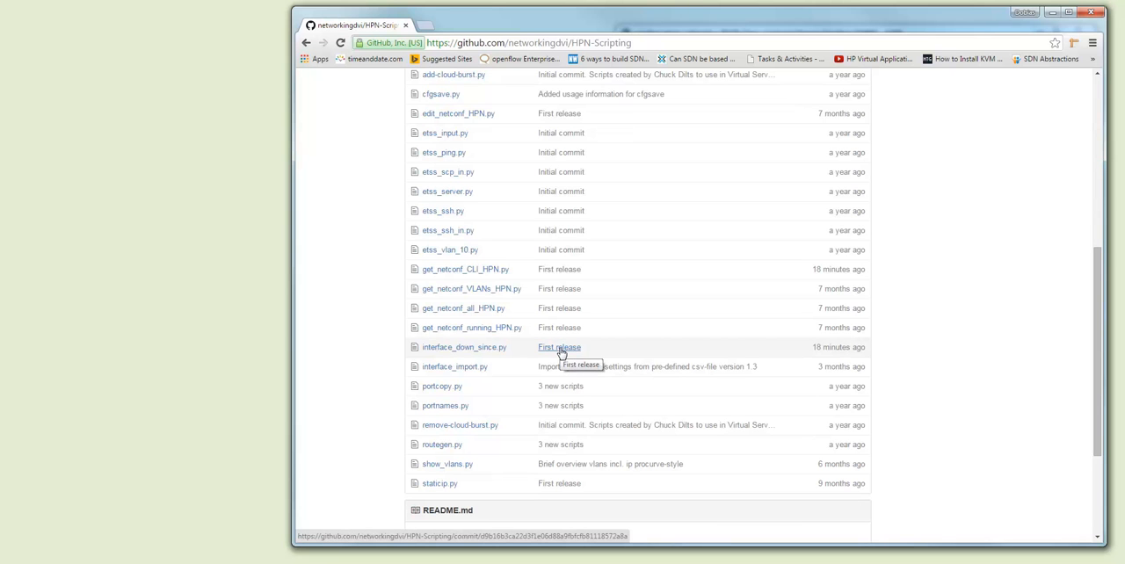